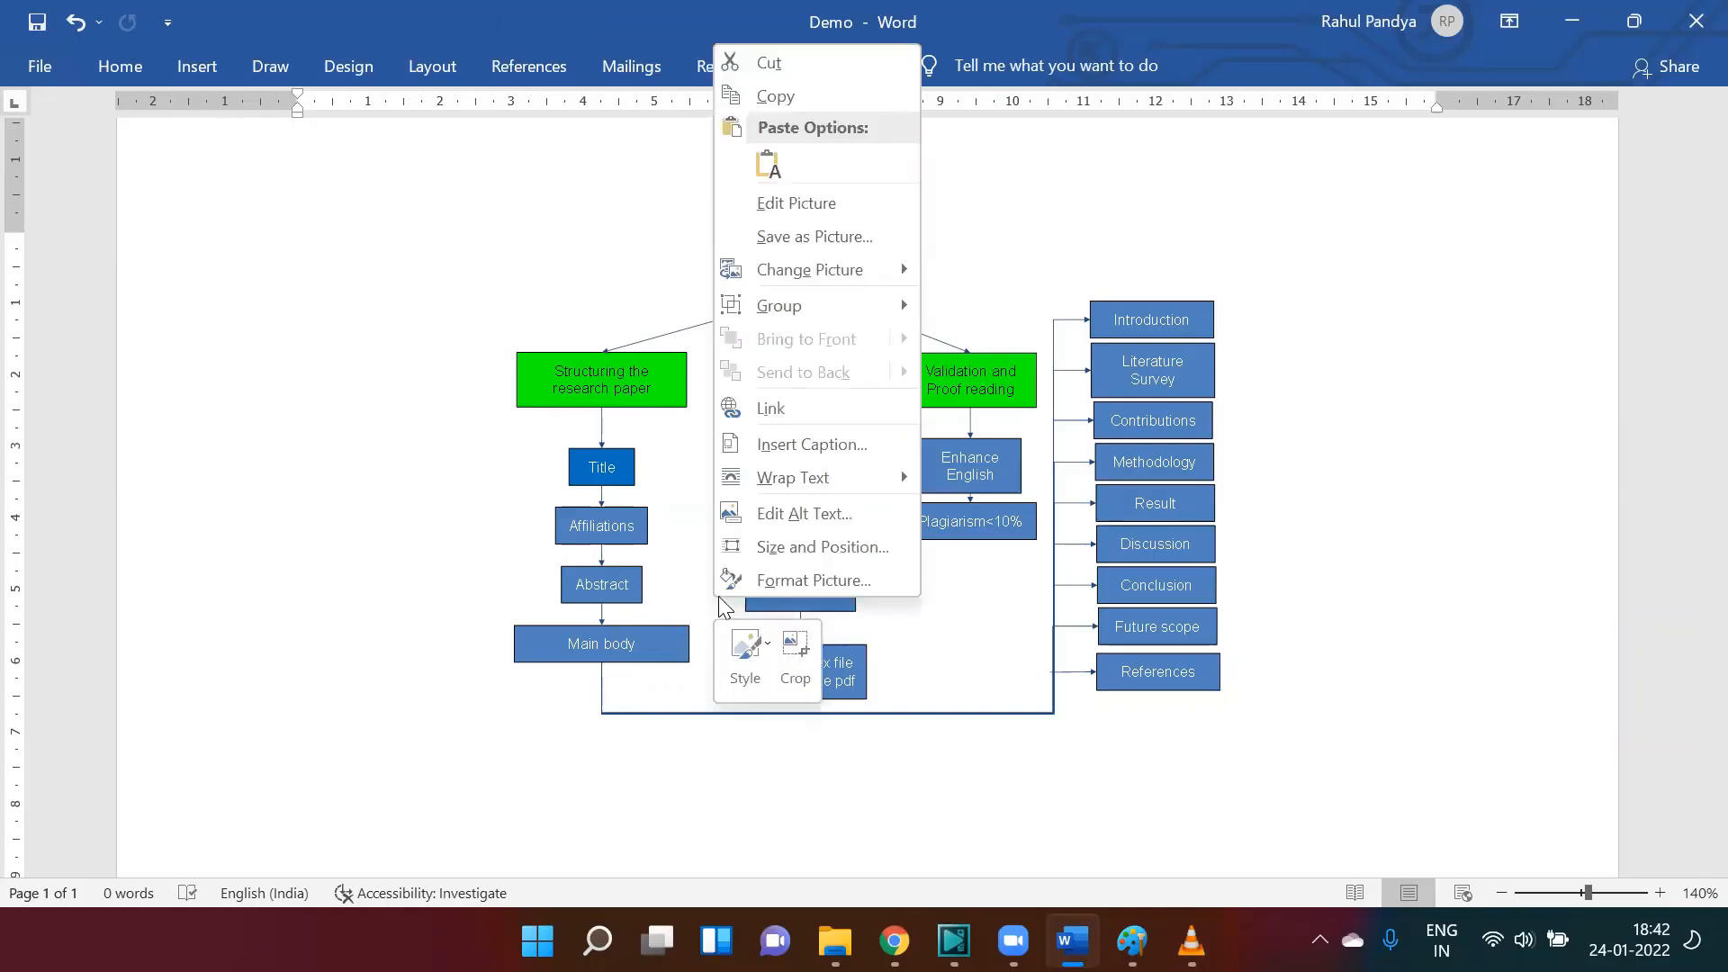
mouse_move(821, 547)
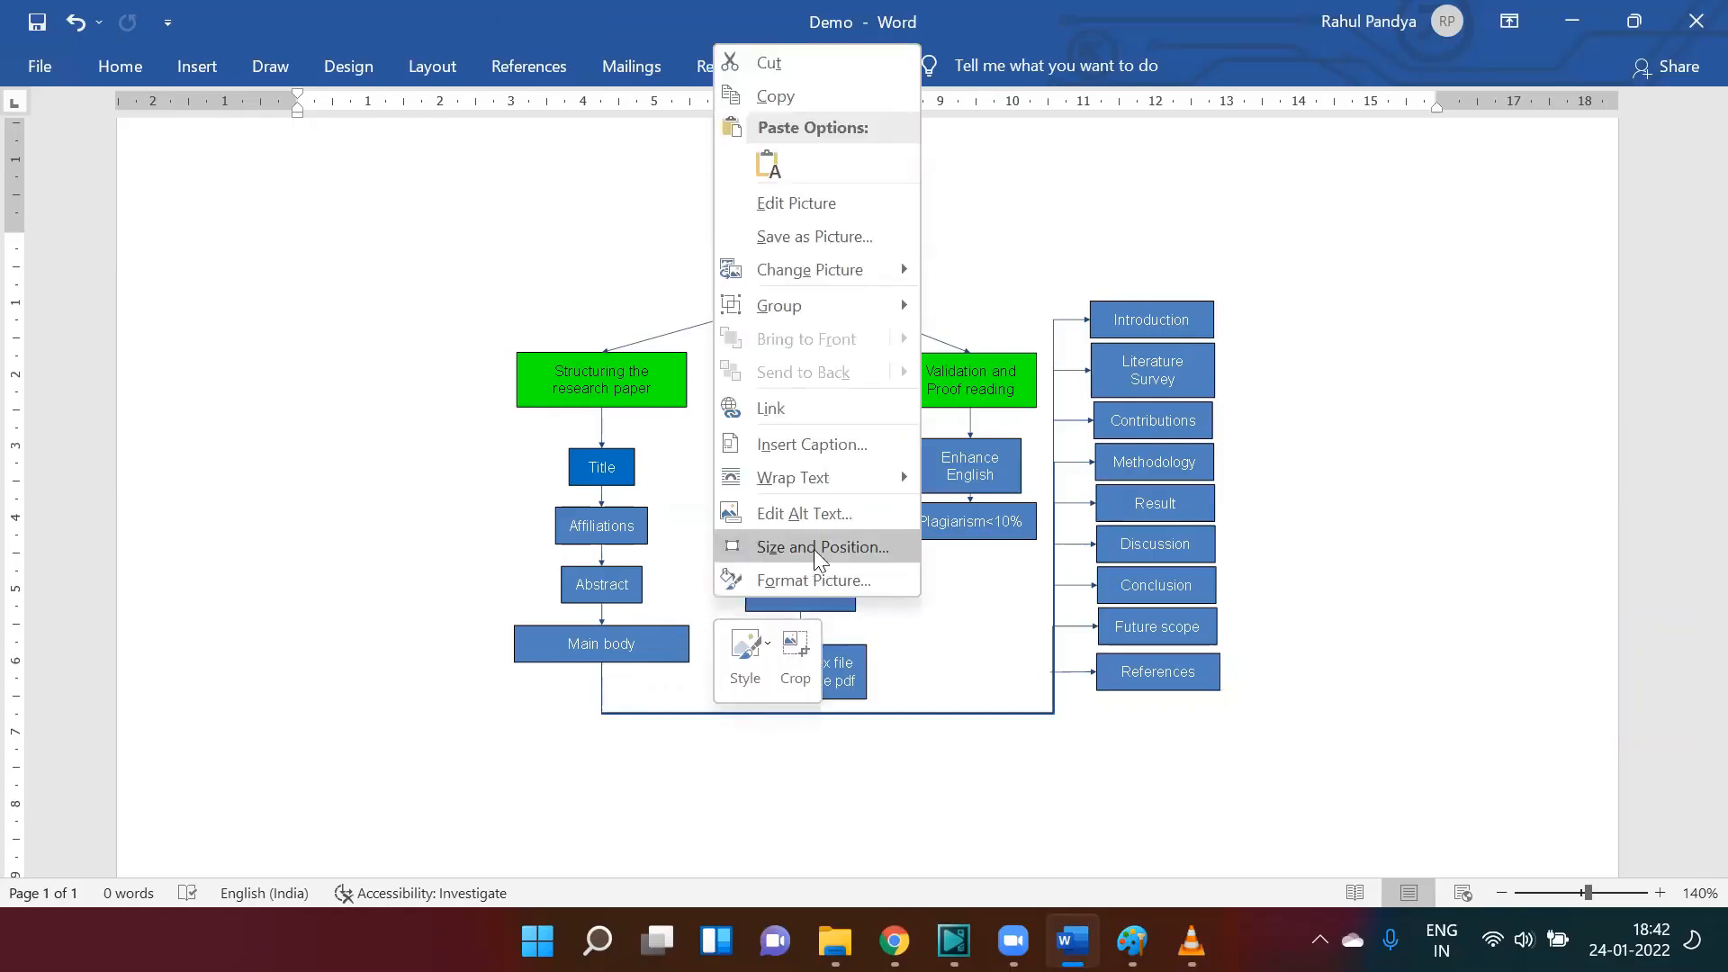
With Lock aspect ratio ticked, raise the picture's height to 7.17 cm and apply it
left_click(819, 547)
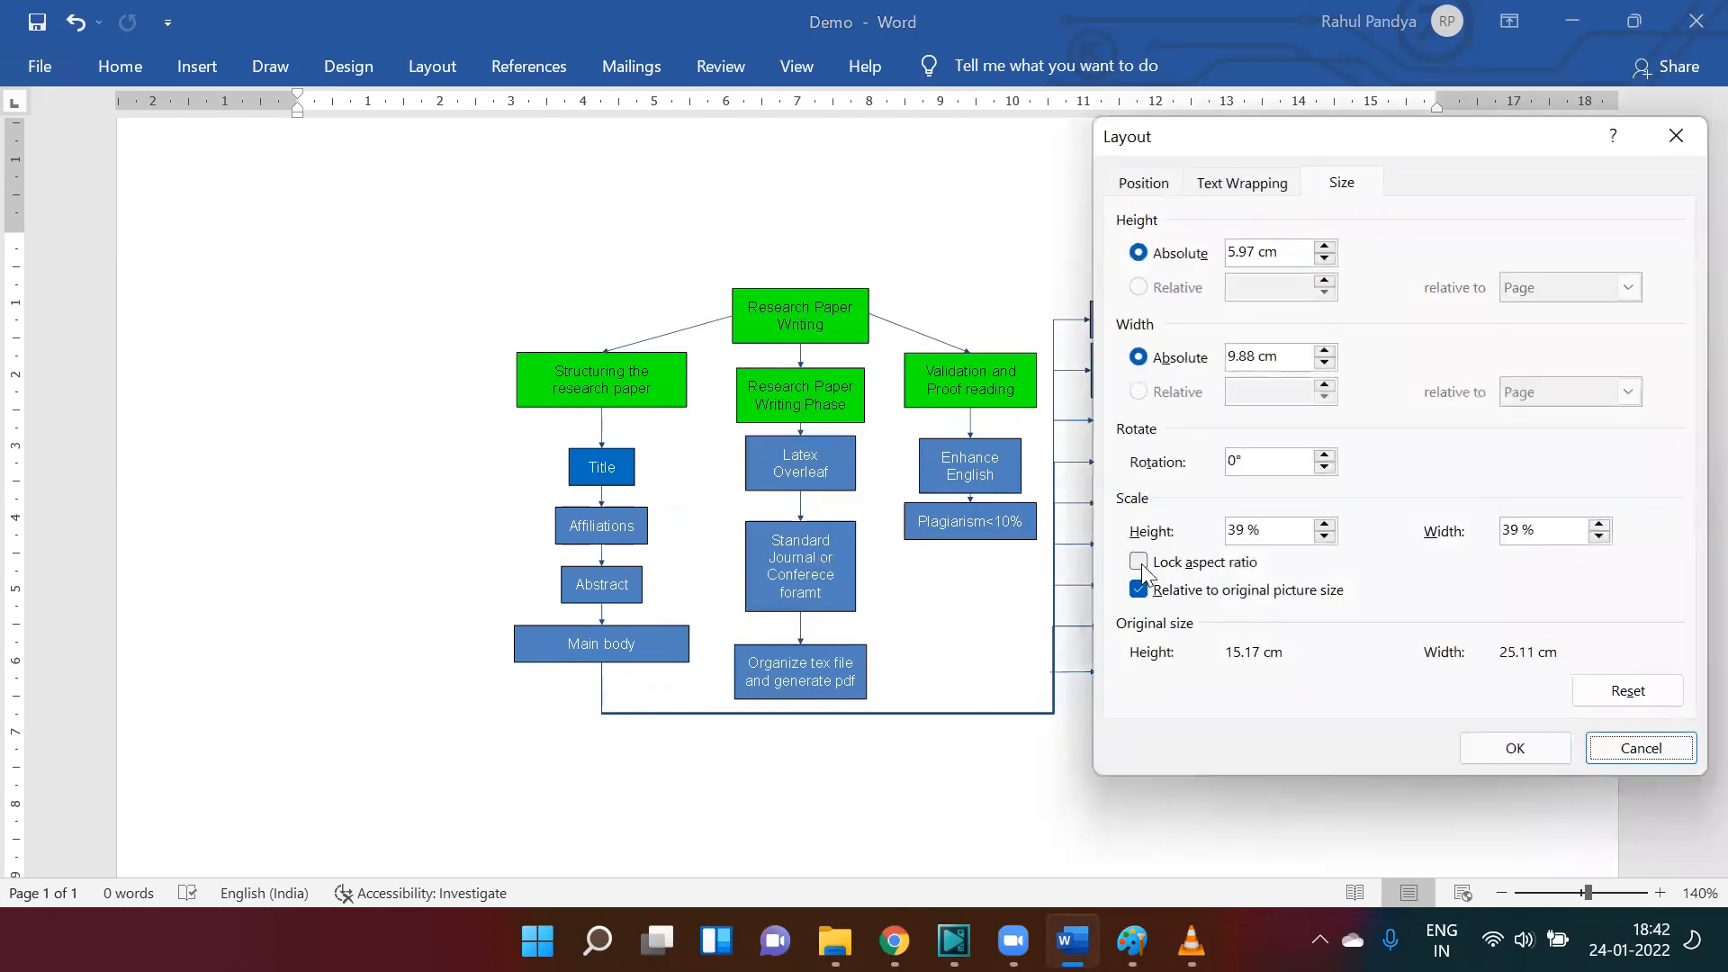
left_click(1138, 561)
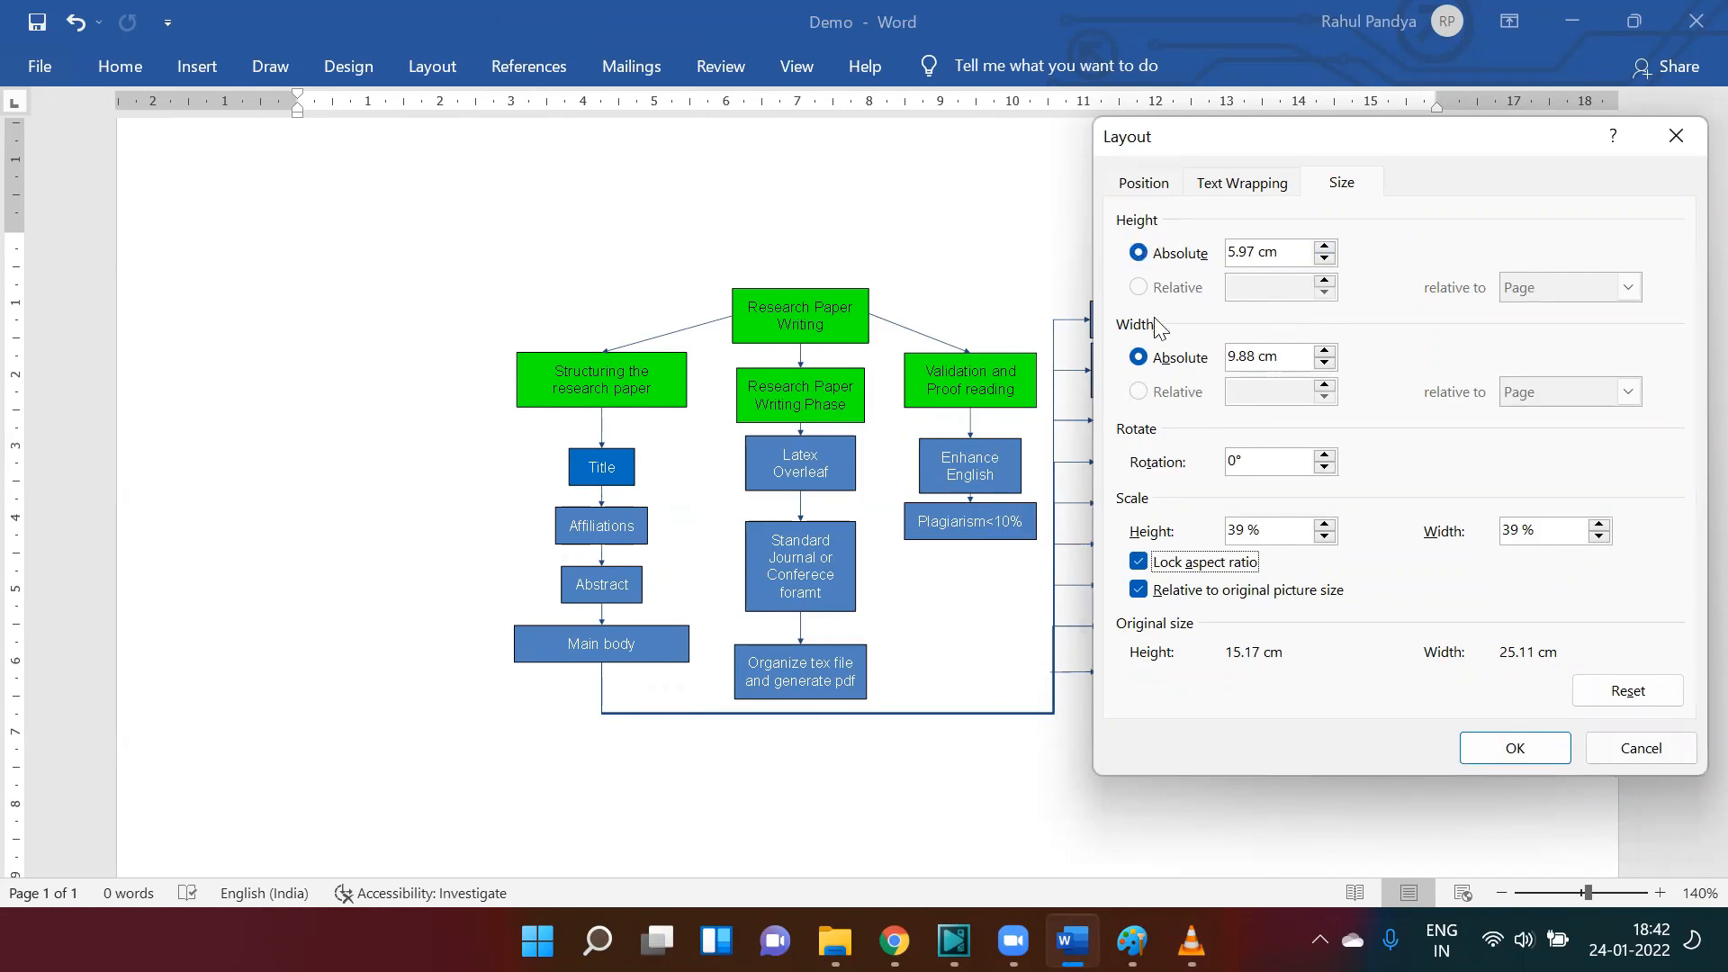
left_click(1327, 244)
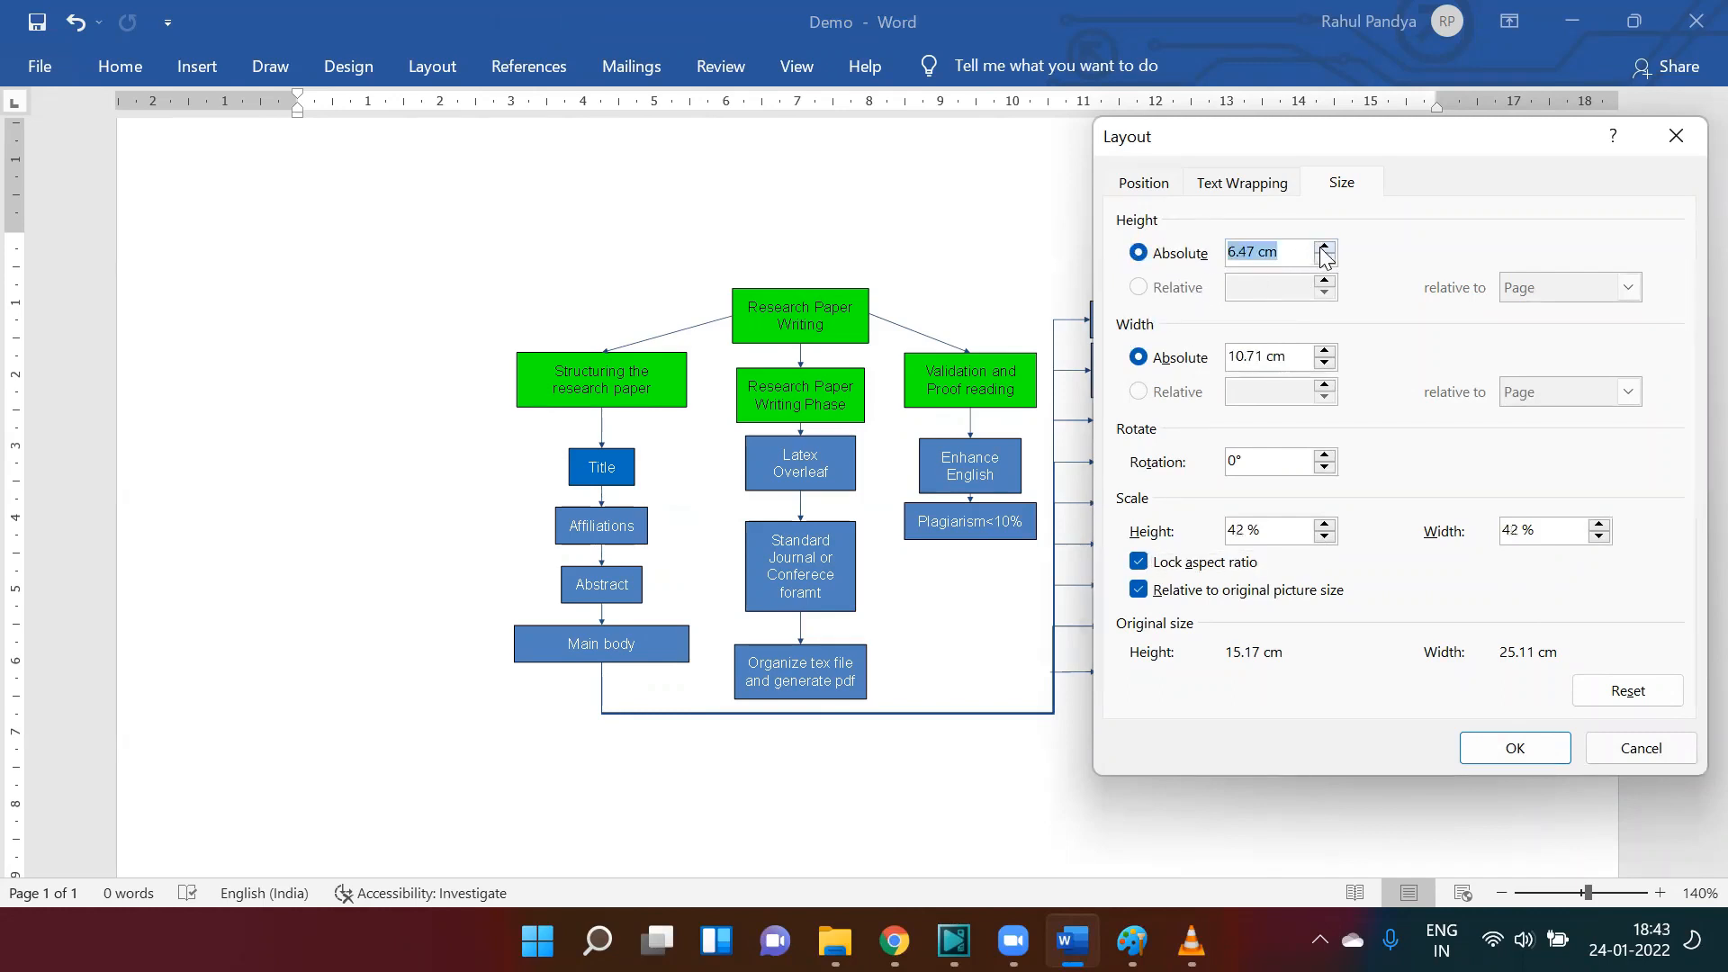
left_click(1325, 244)
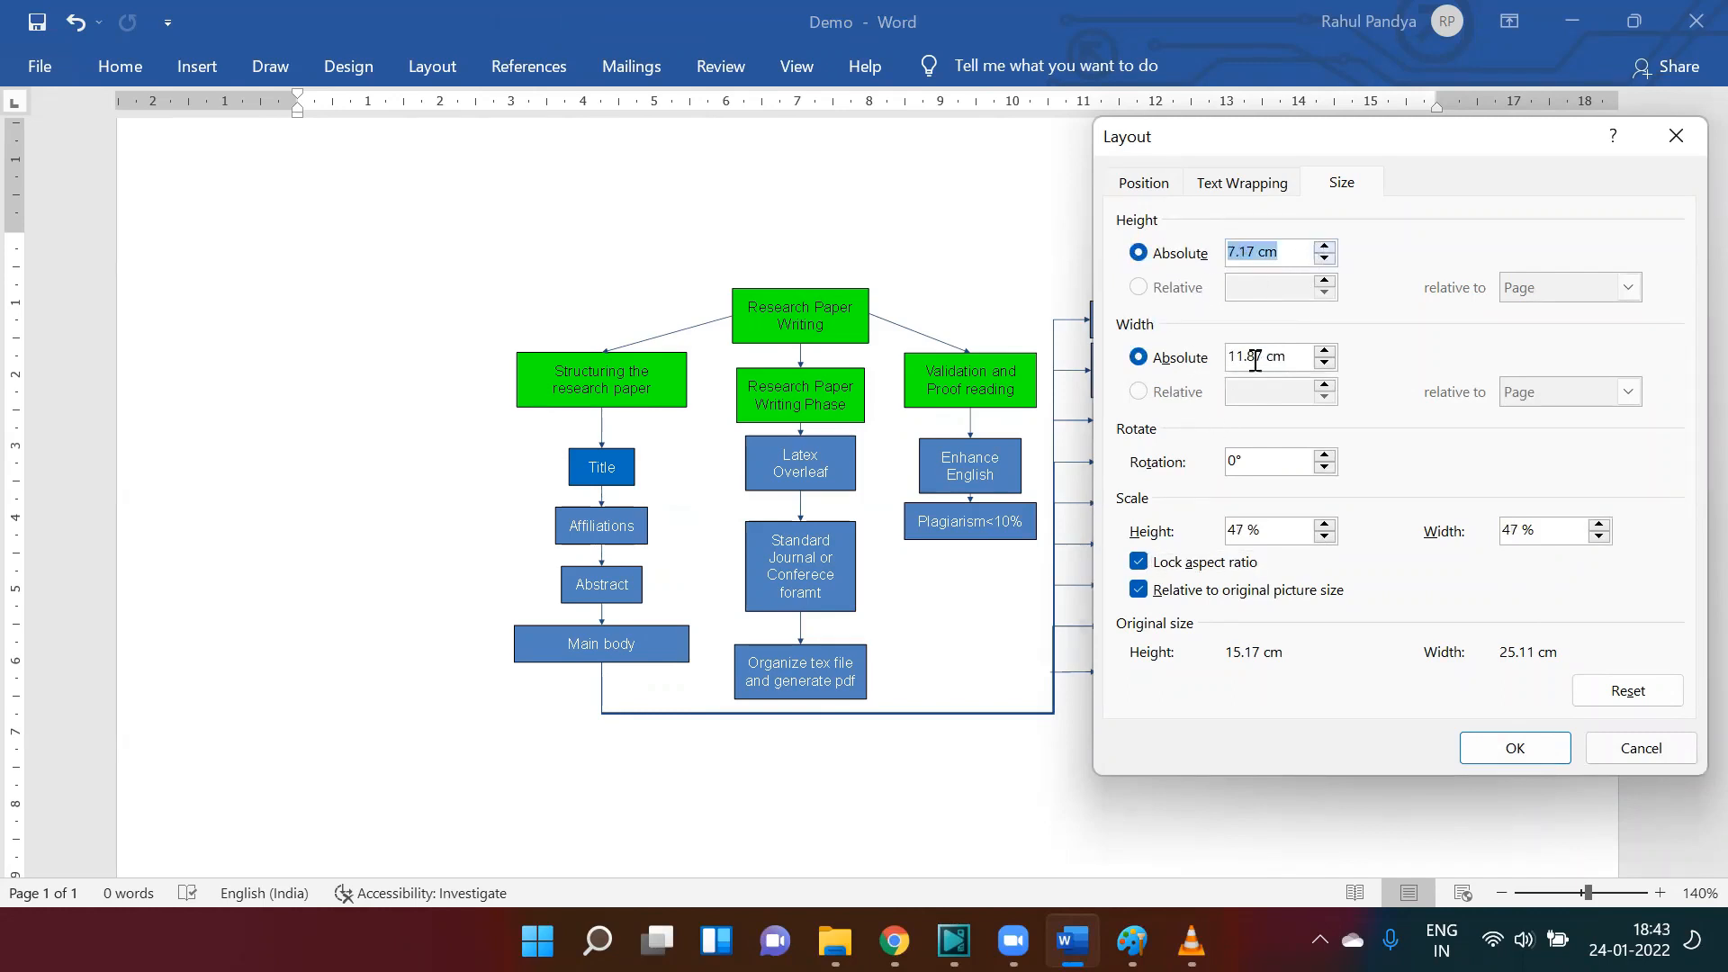
left_click(1513, 747)
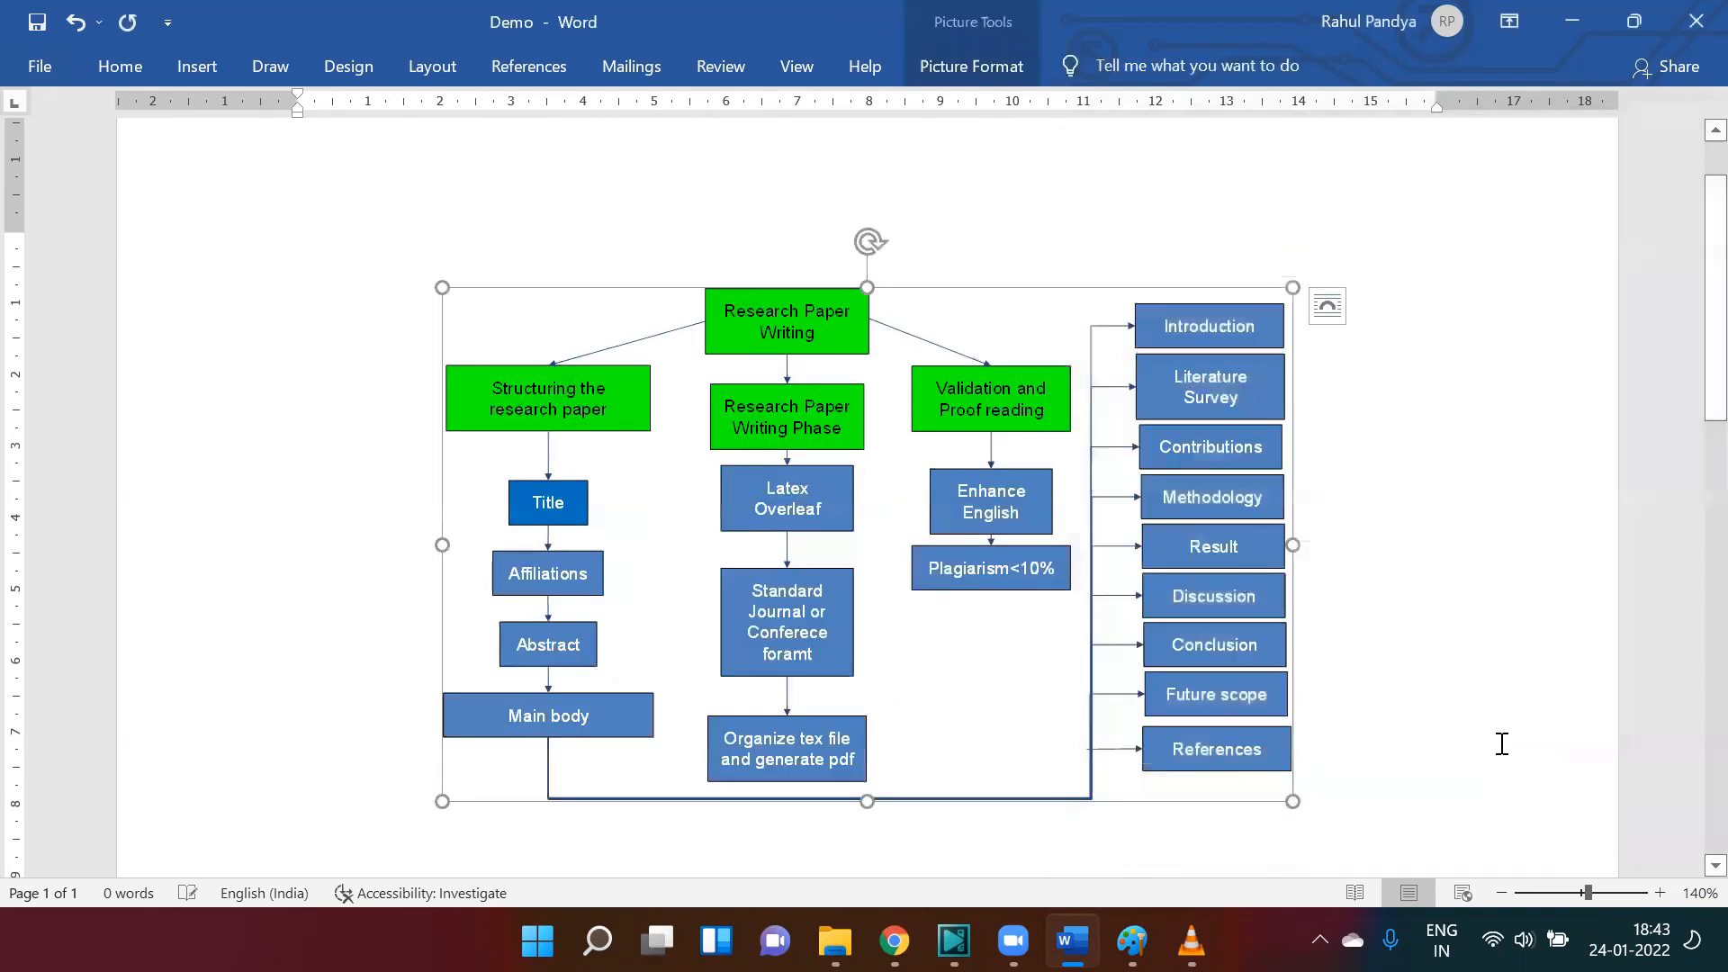
mouse_move(1230, 606)
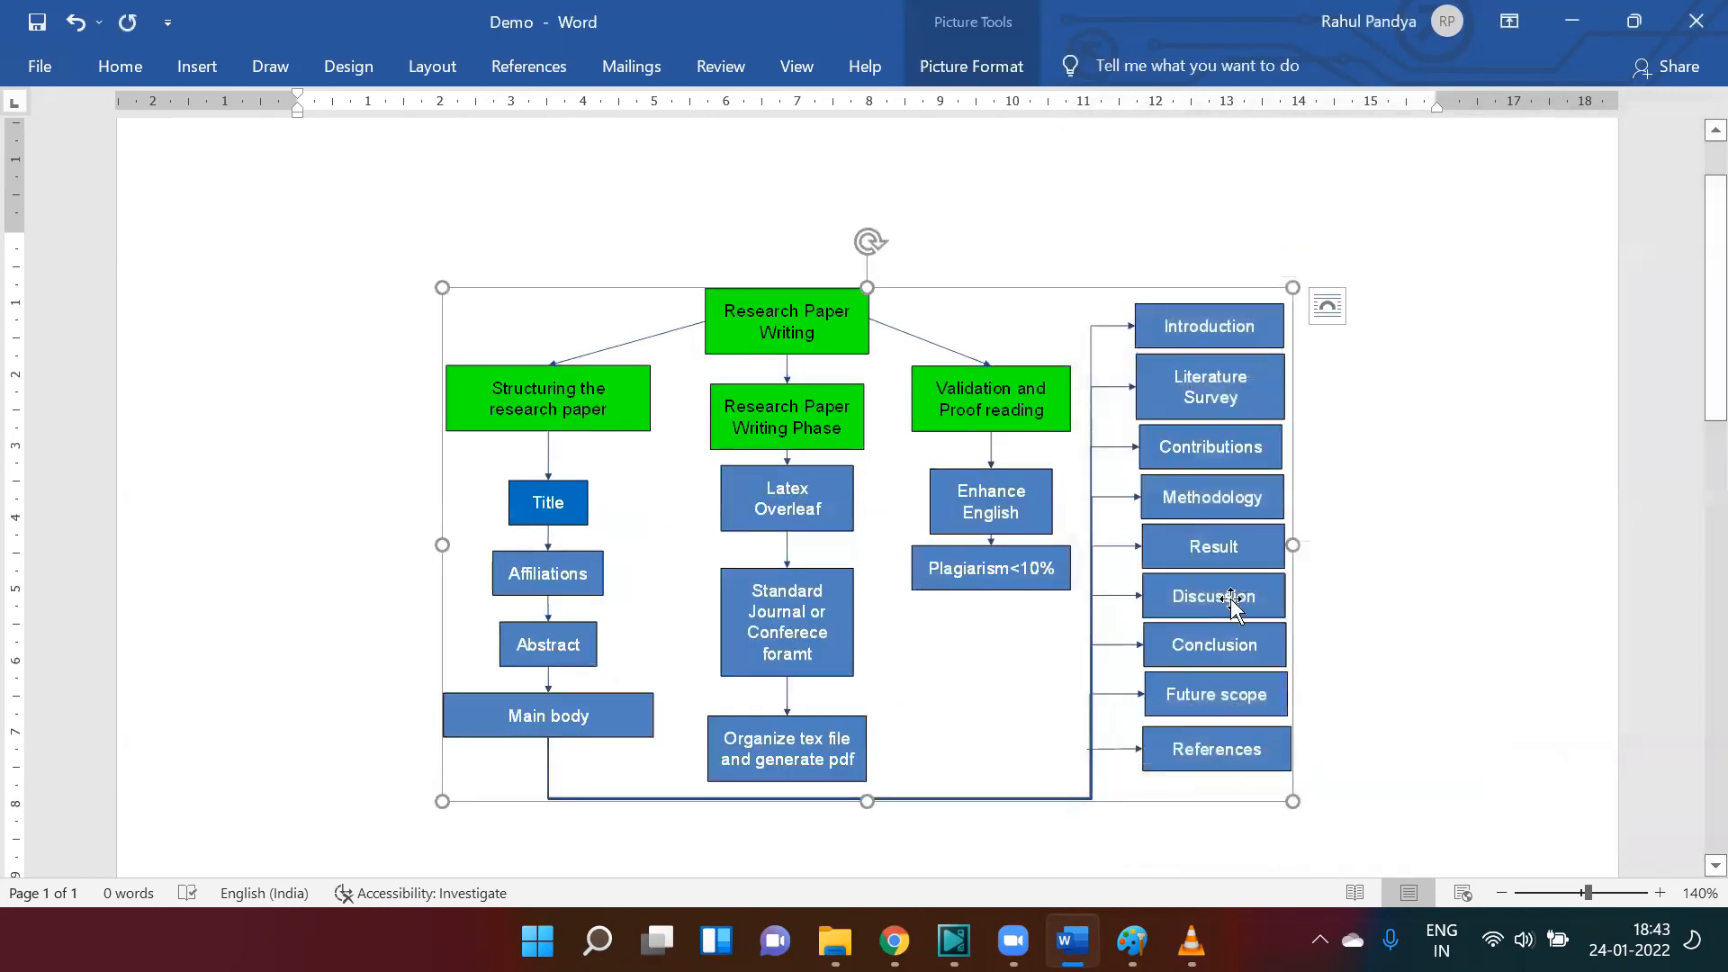
mouse_move(1218, 766)
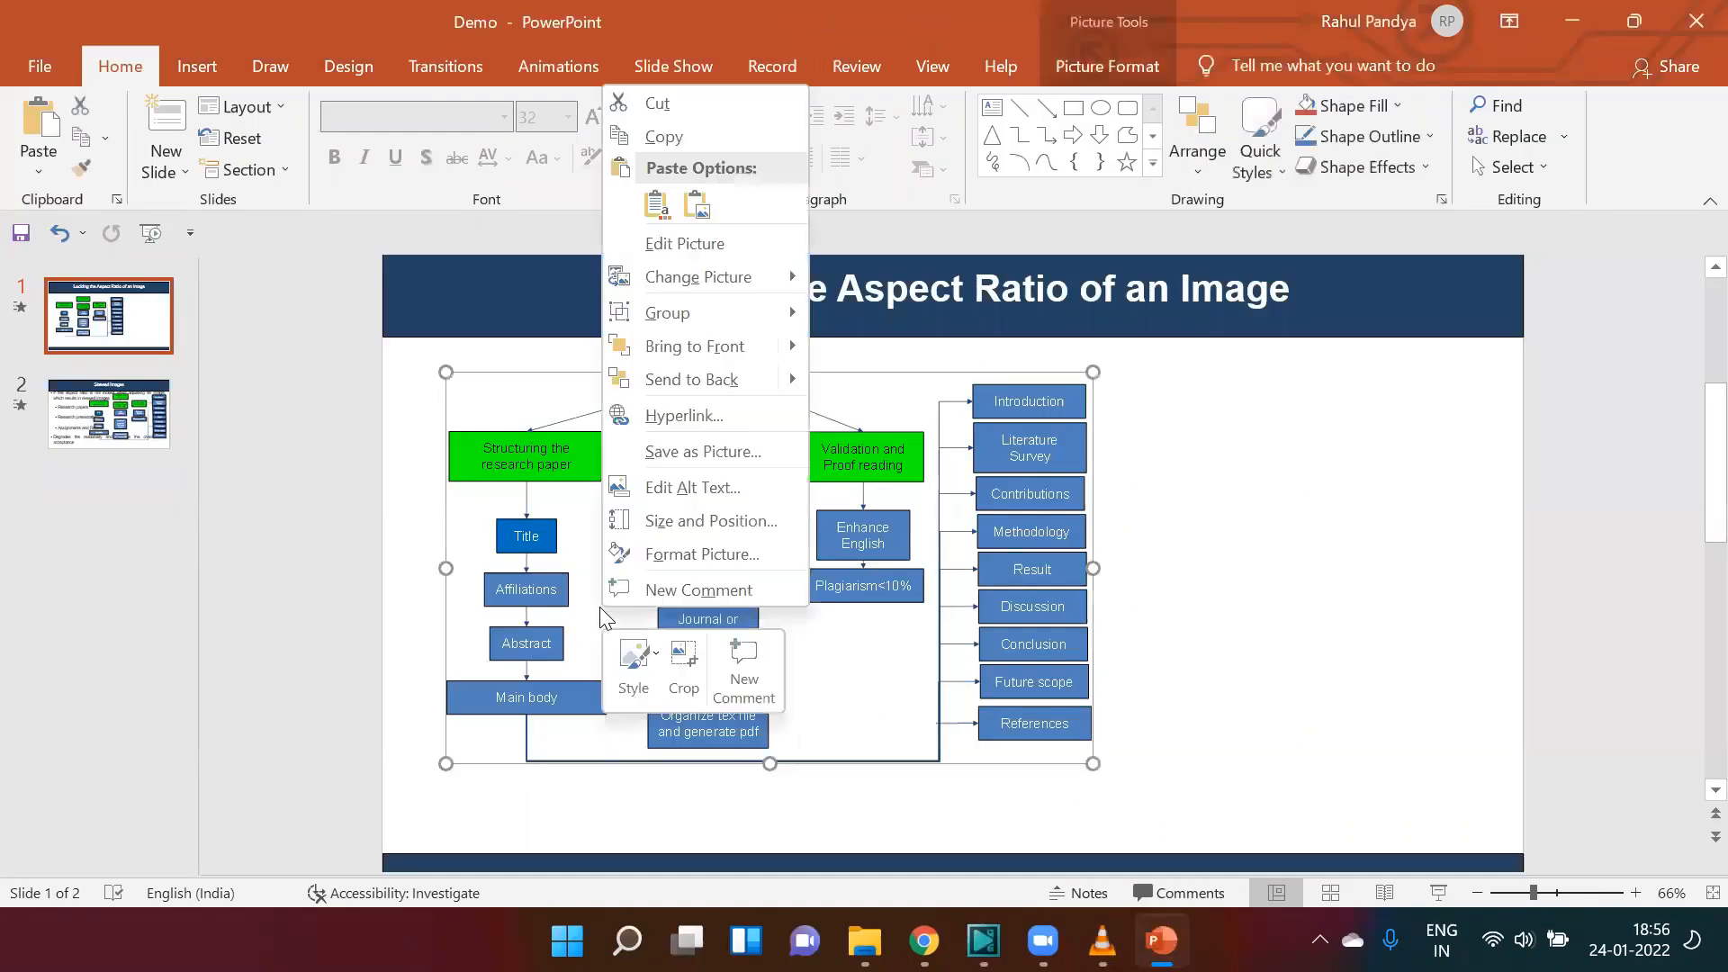
mouse_move(711, 520)
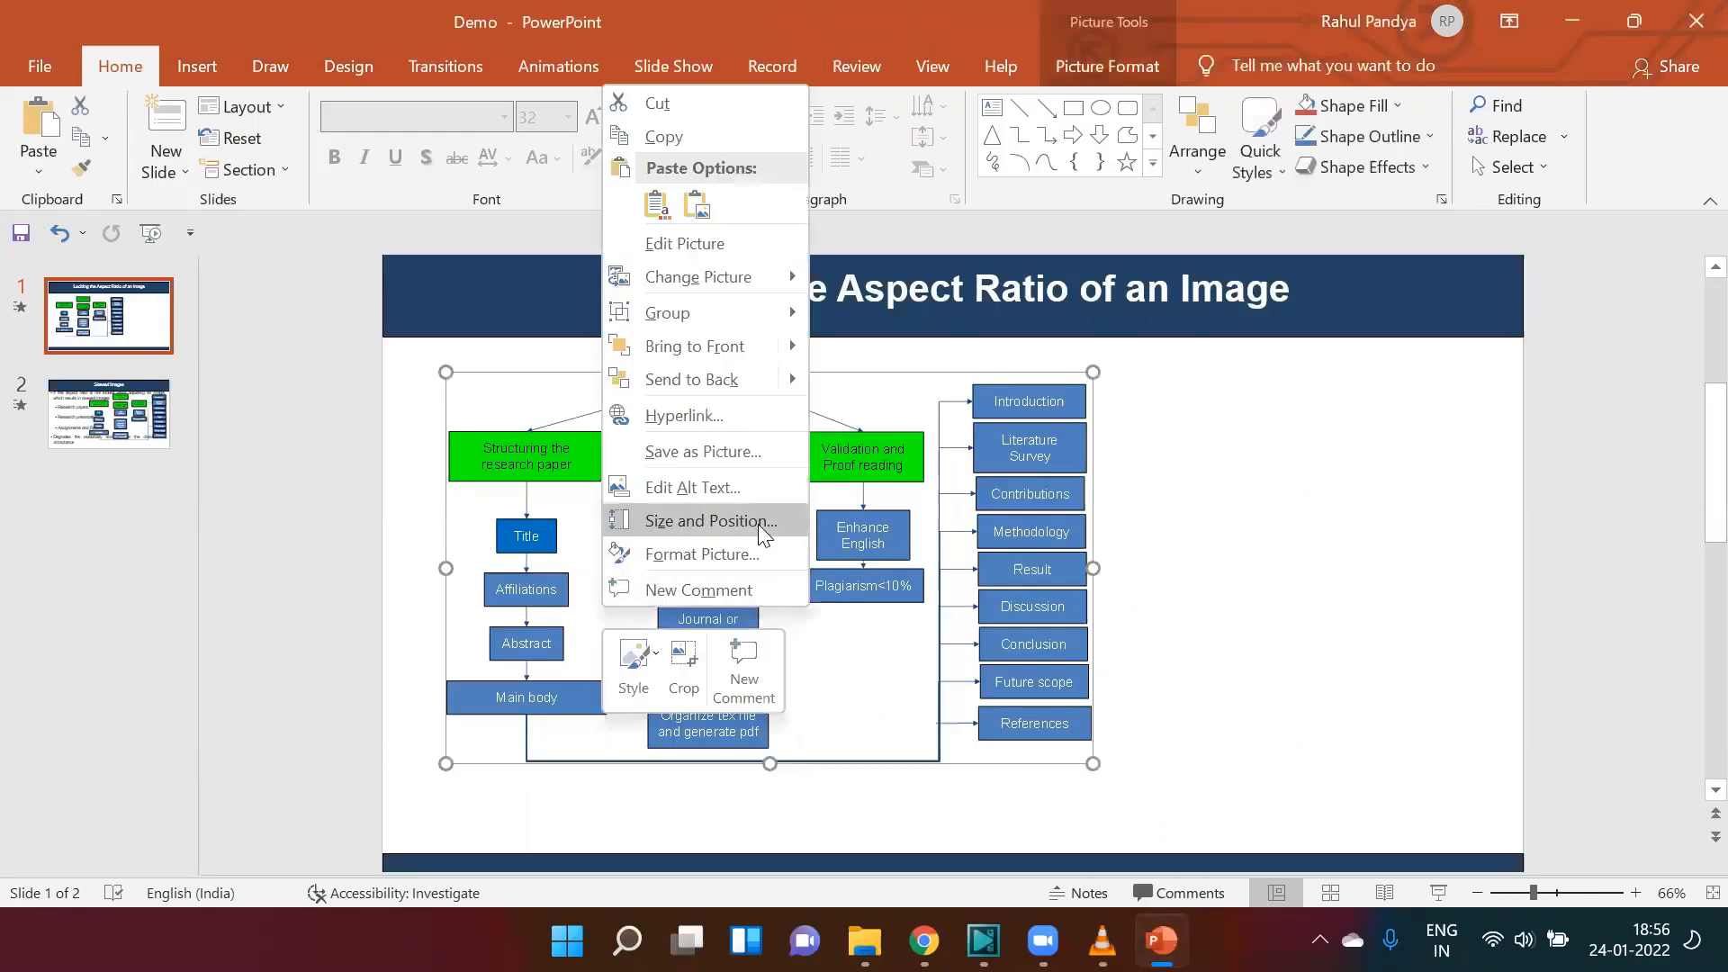
In the Format Picture pane, lock aspect ratio and raise height to 13.1 cm
left_click(709, 522)
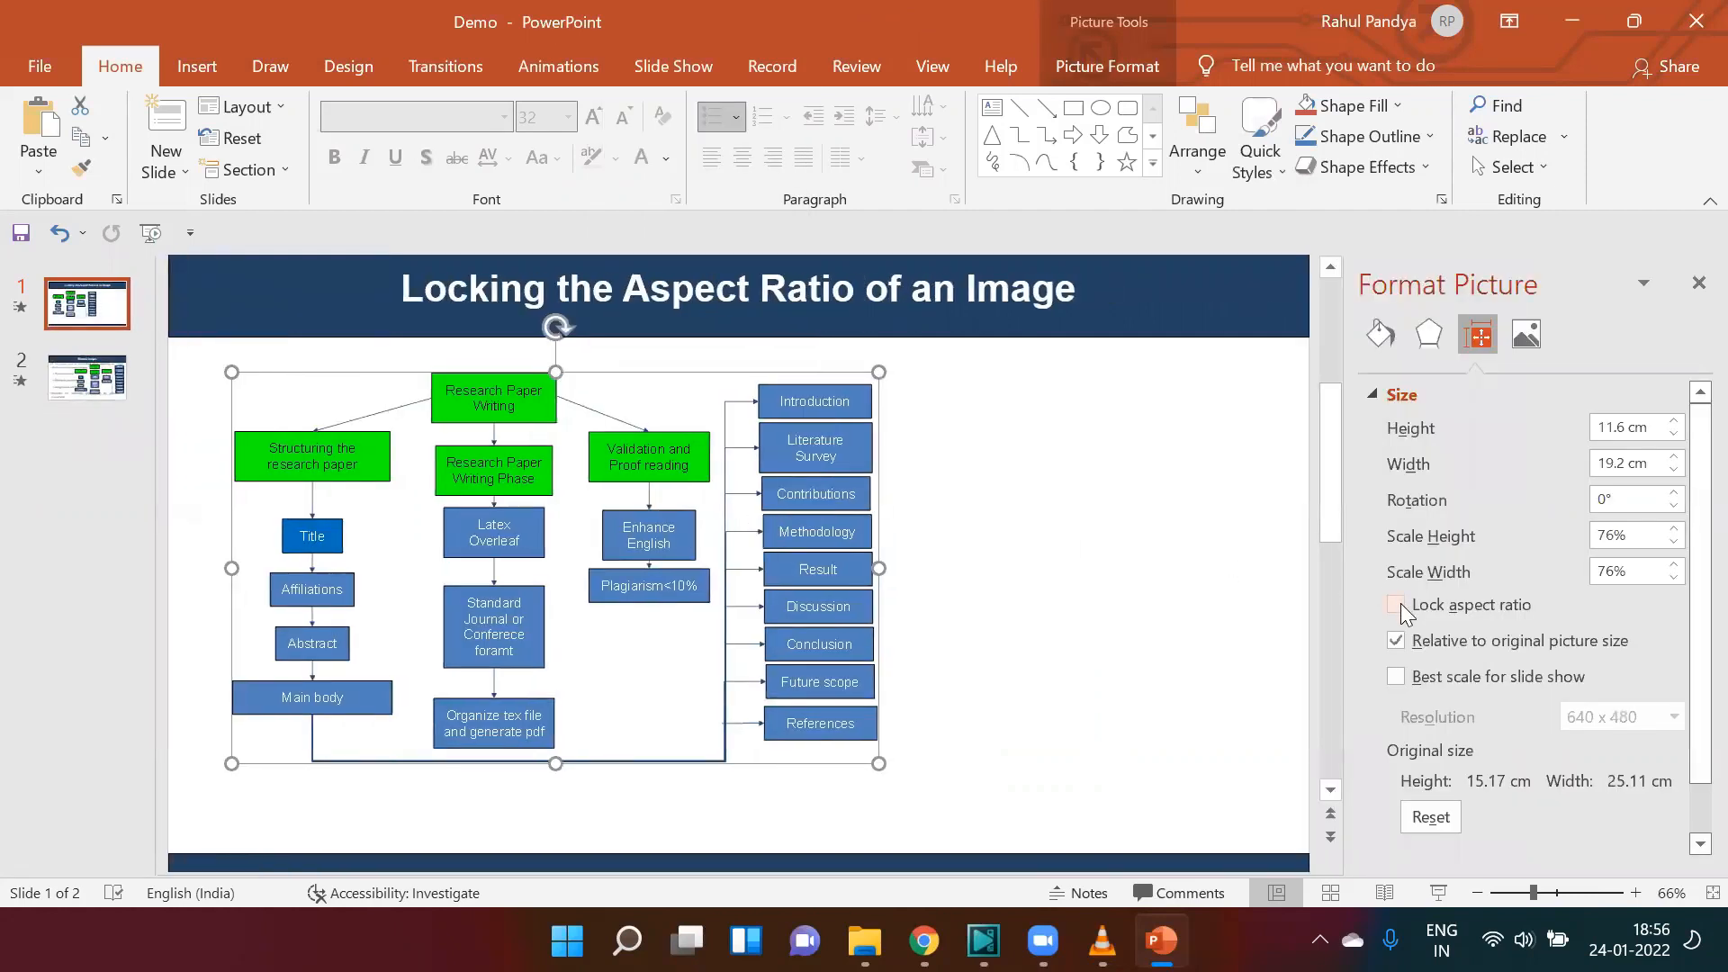
left_click(1394, 605)
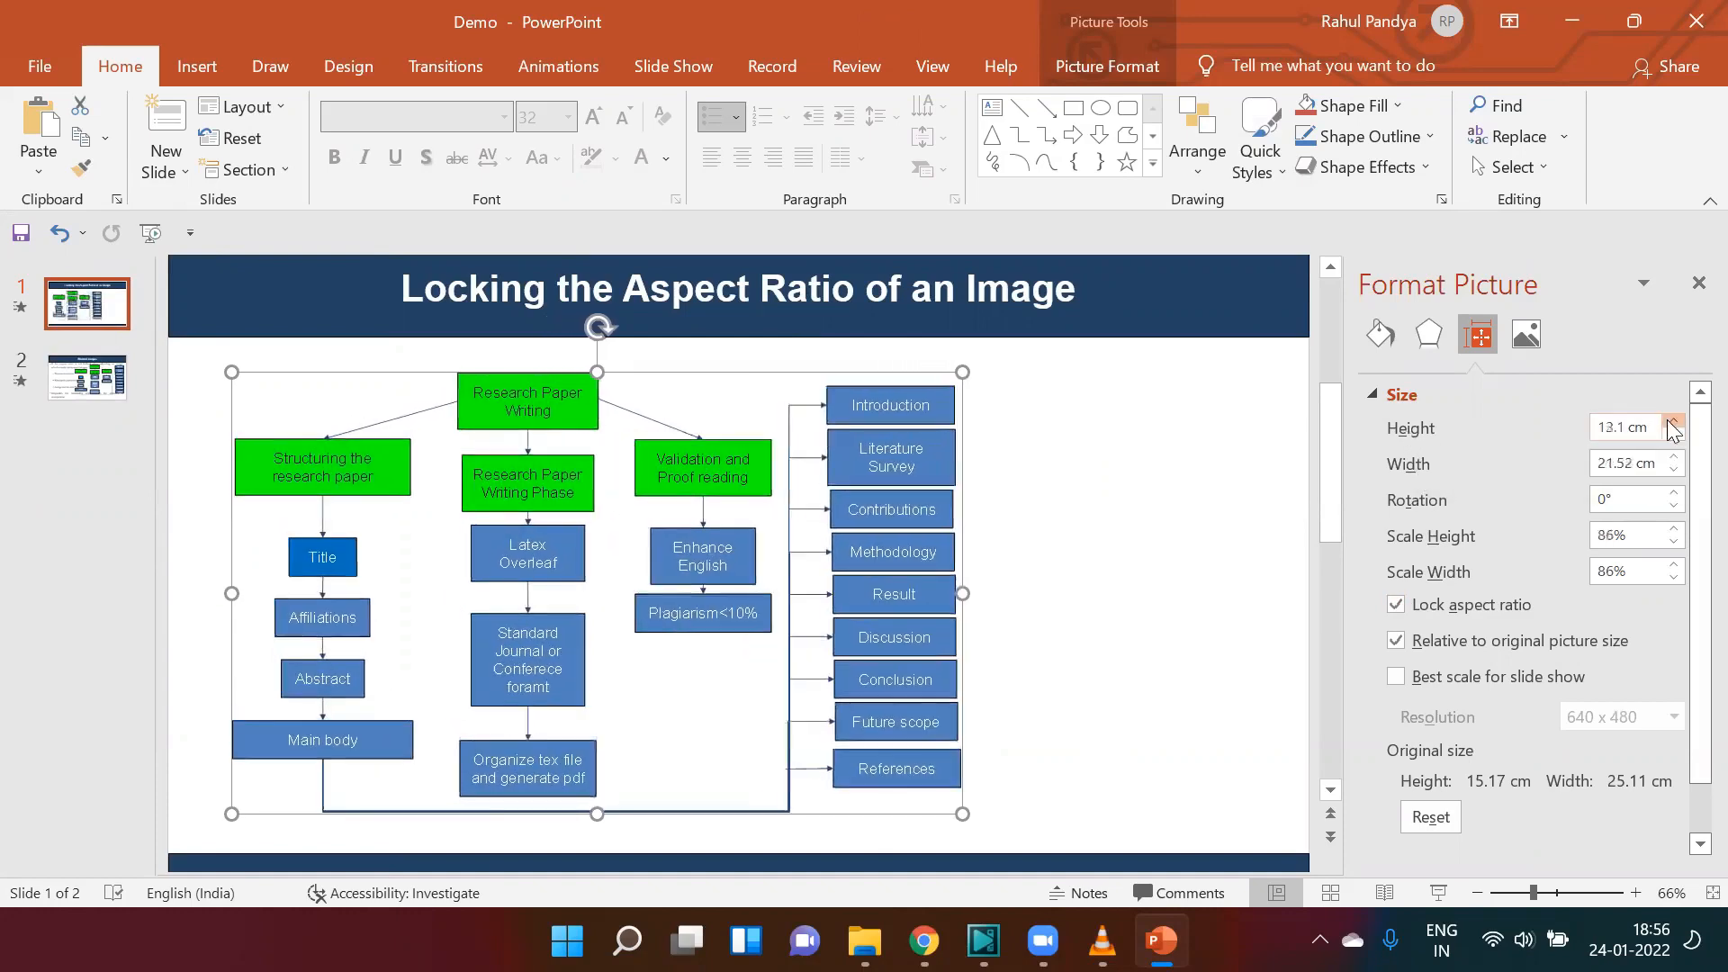
left_click(1670, 421)
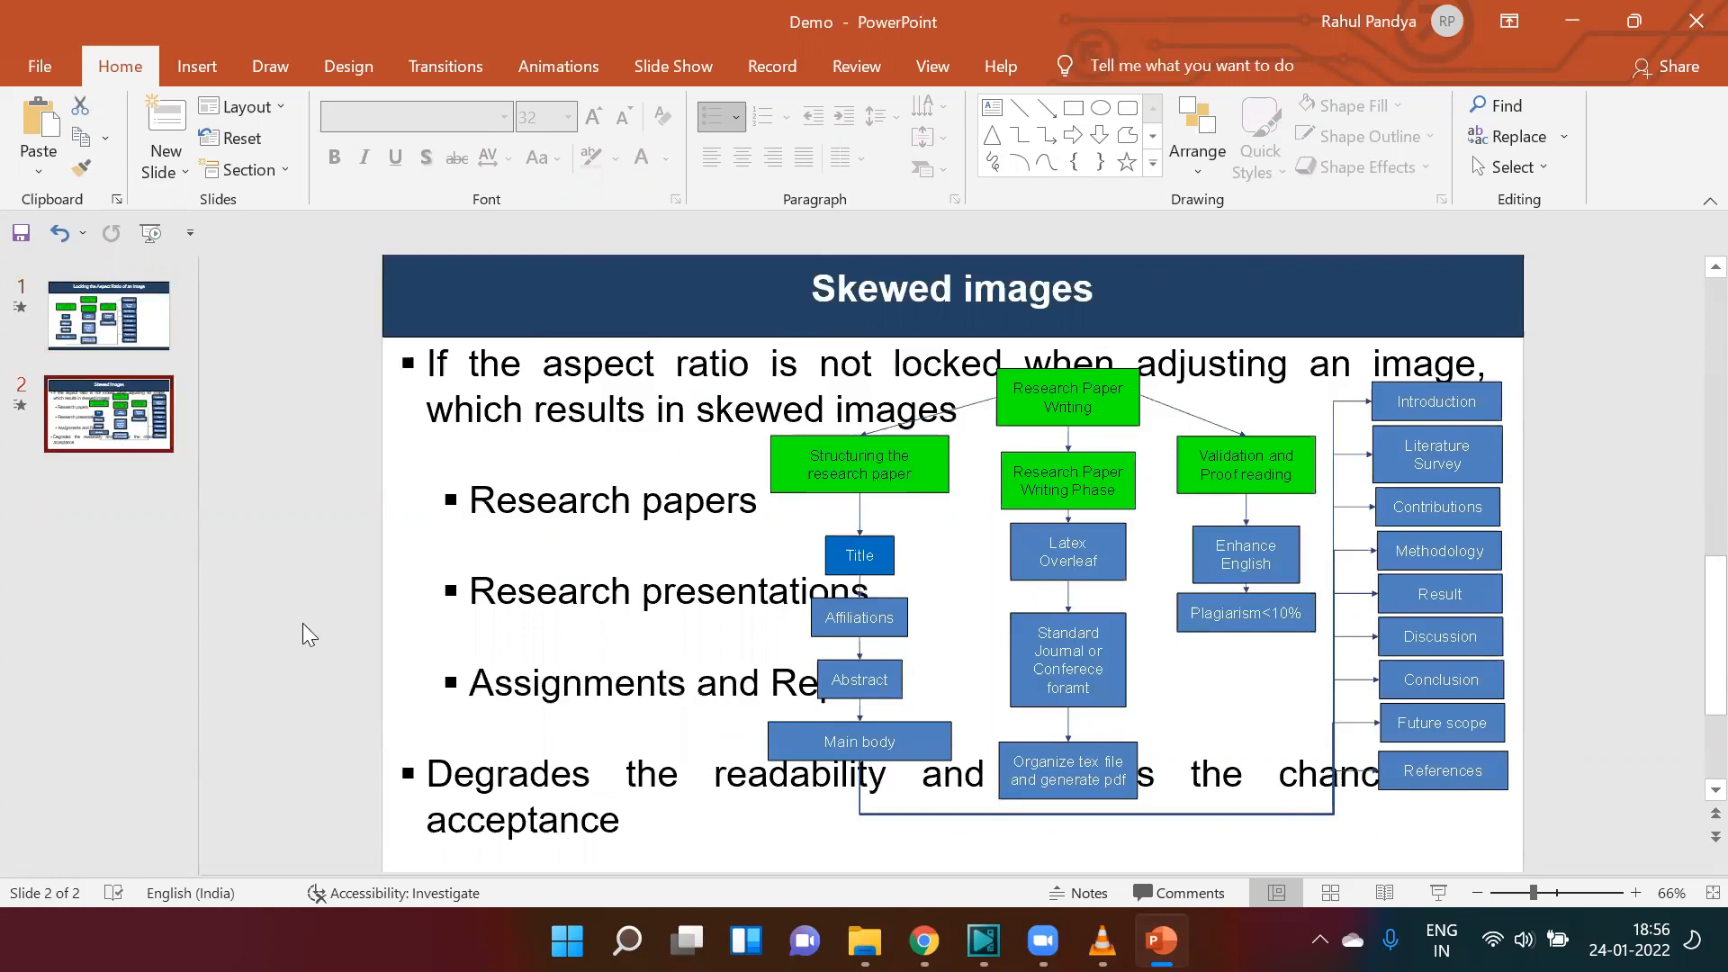
mouse_move(1532, 721)
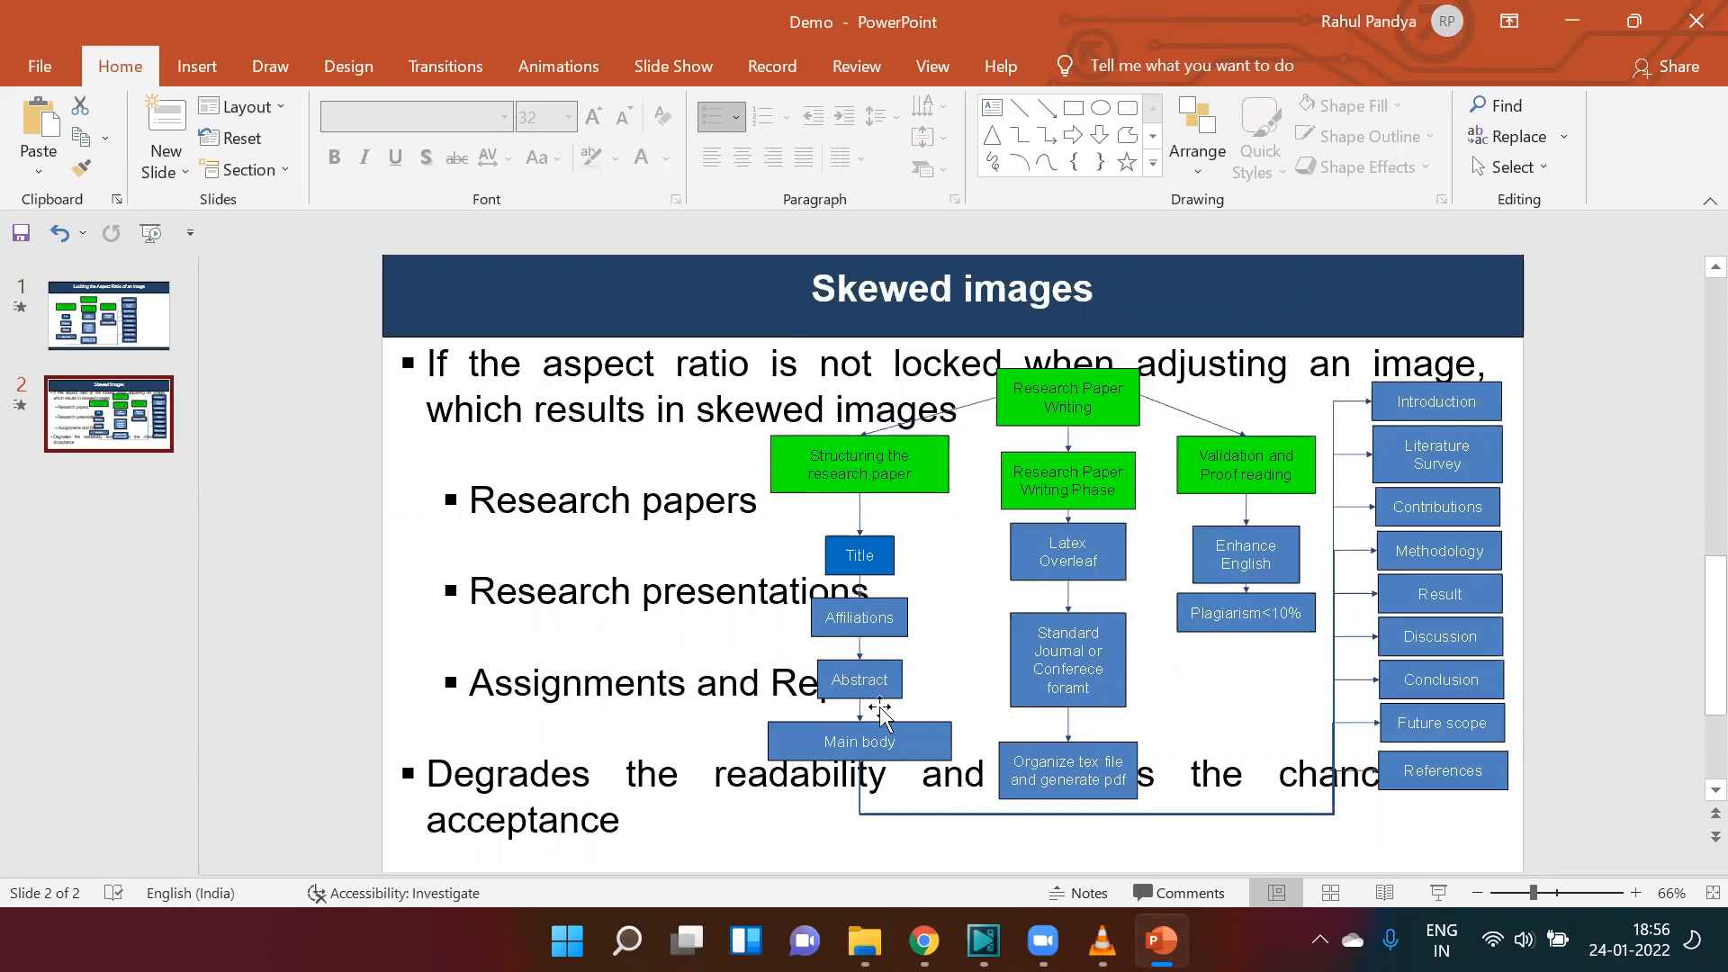
mouse_move(1008, 847)
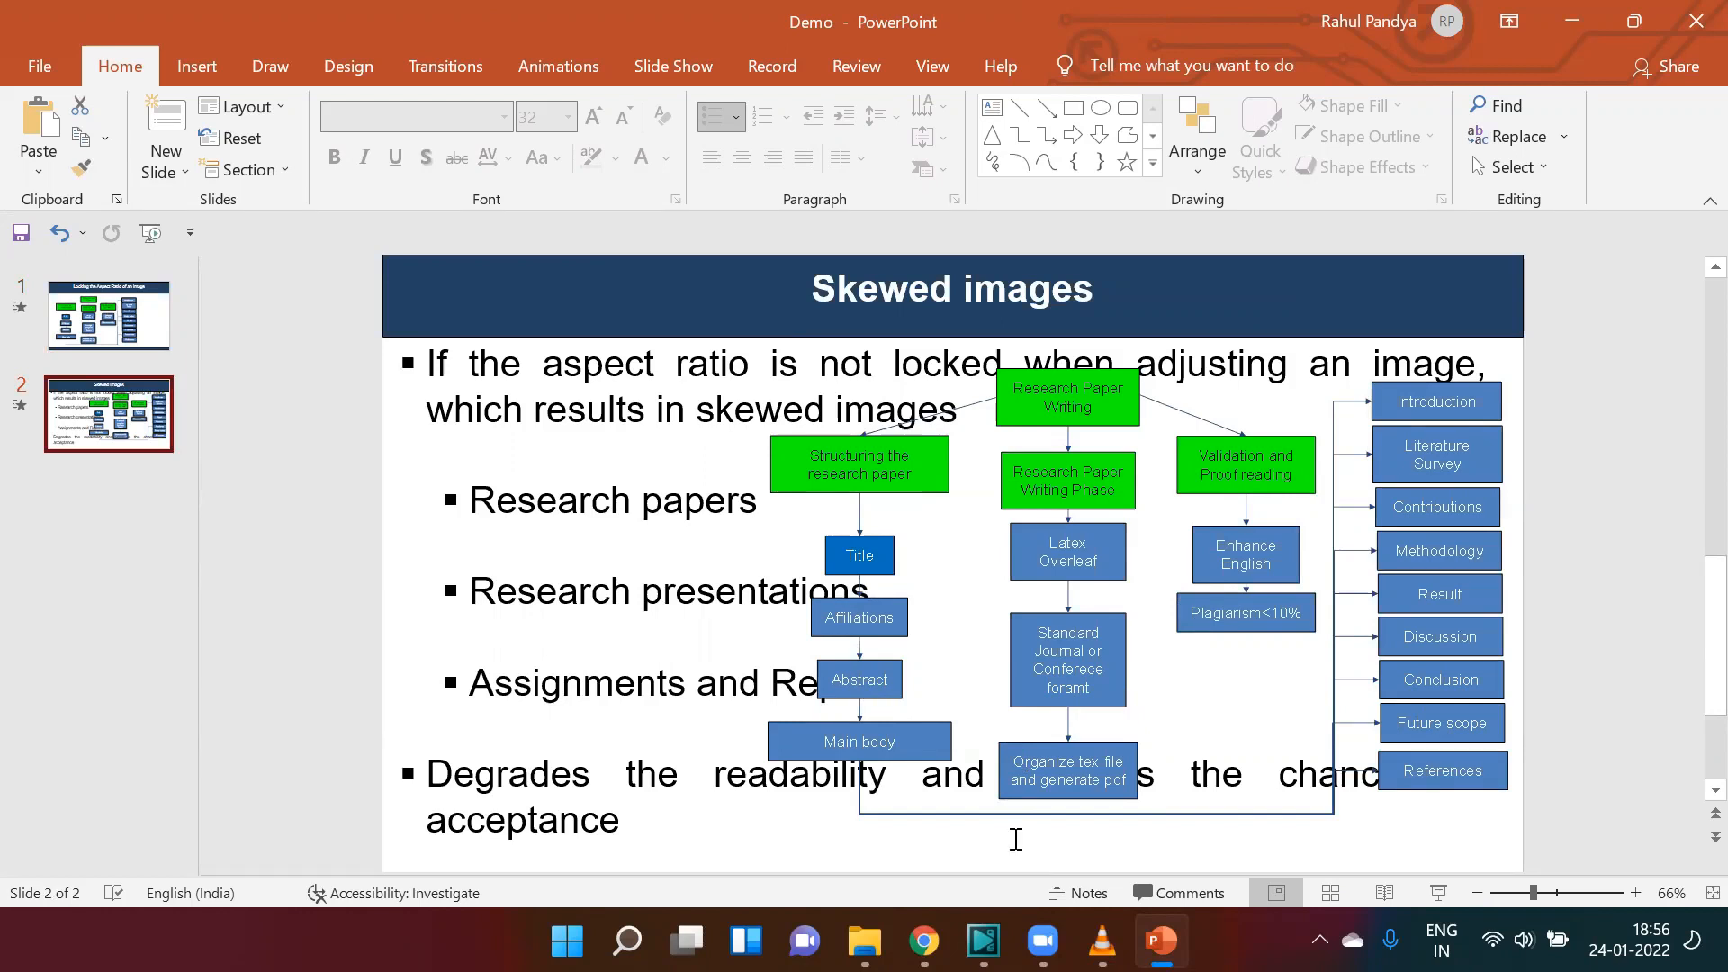
mouse_move(1060, 705)
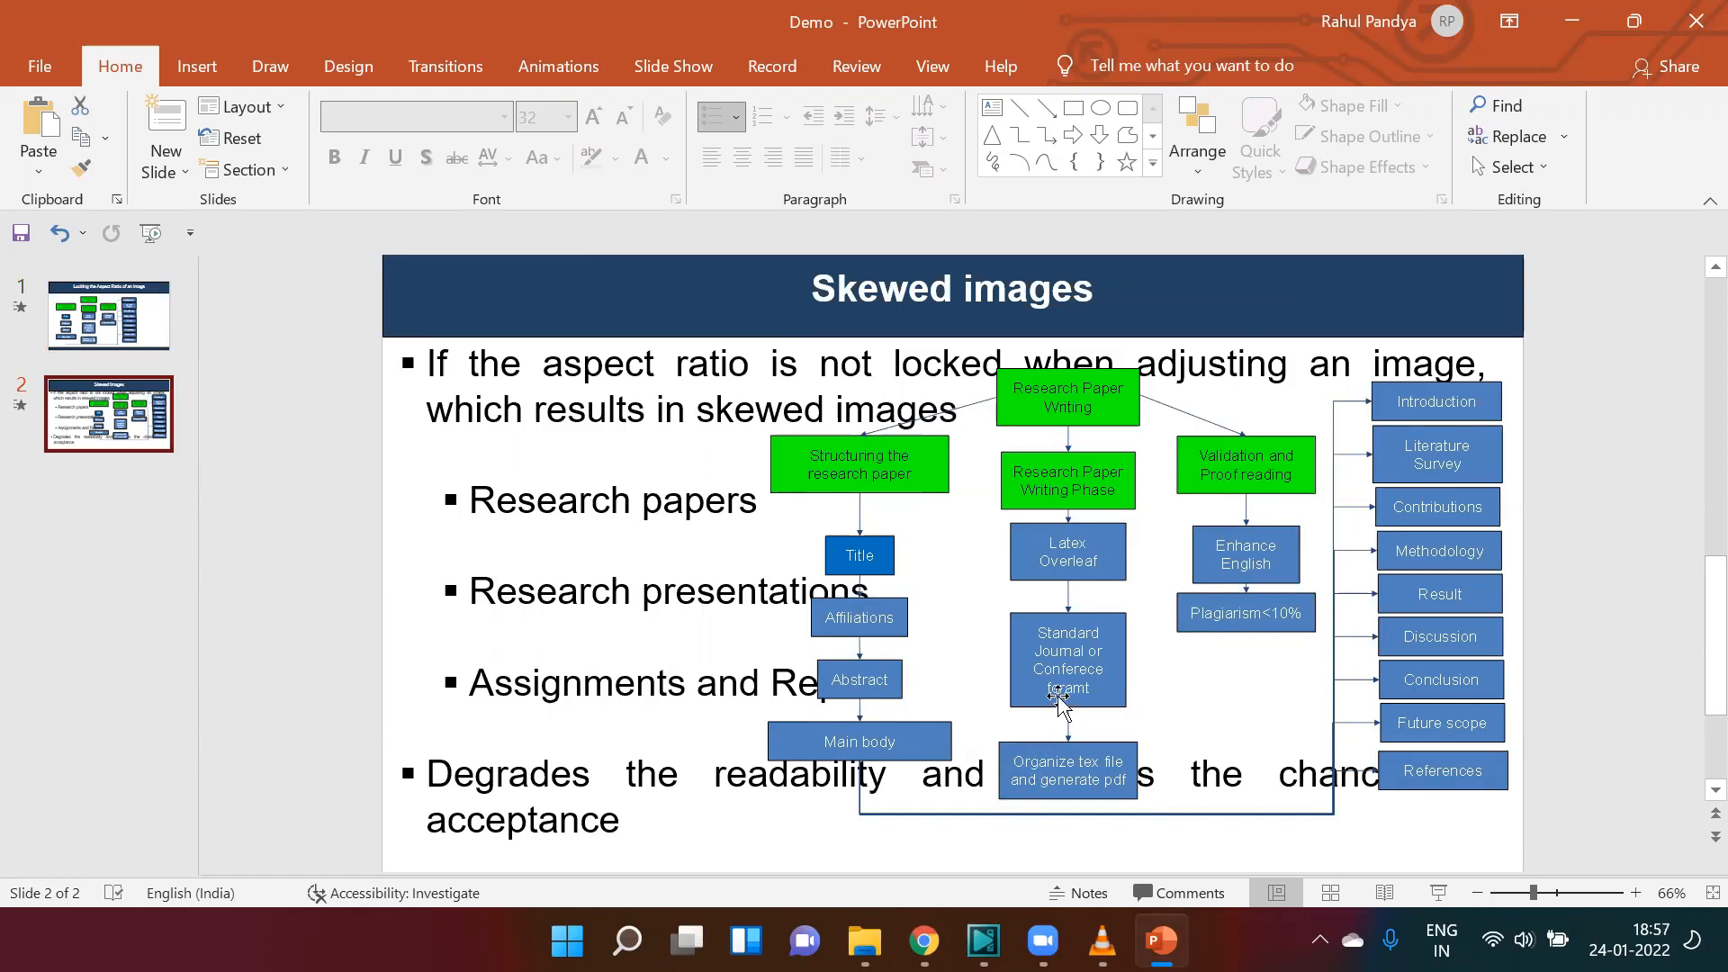
Resize the slide-2 flowchart by its handles so it fits right of the bullet text
left_click(1056, 700)
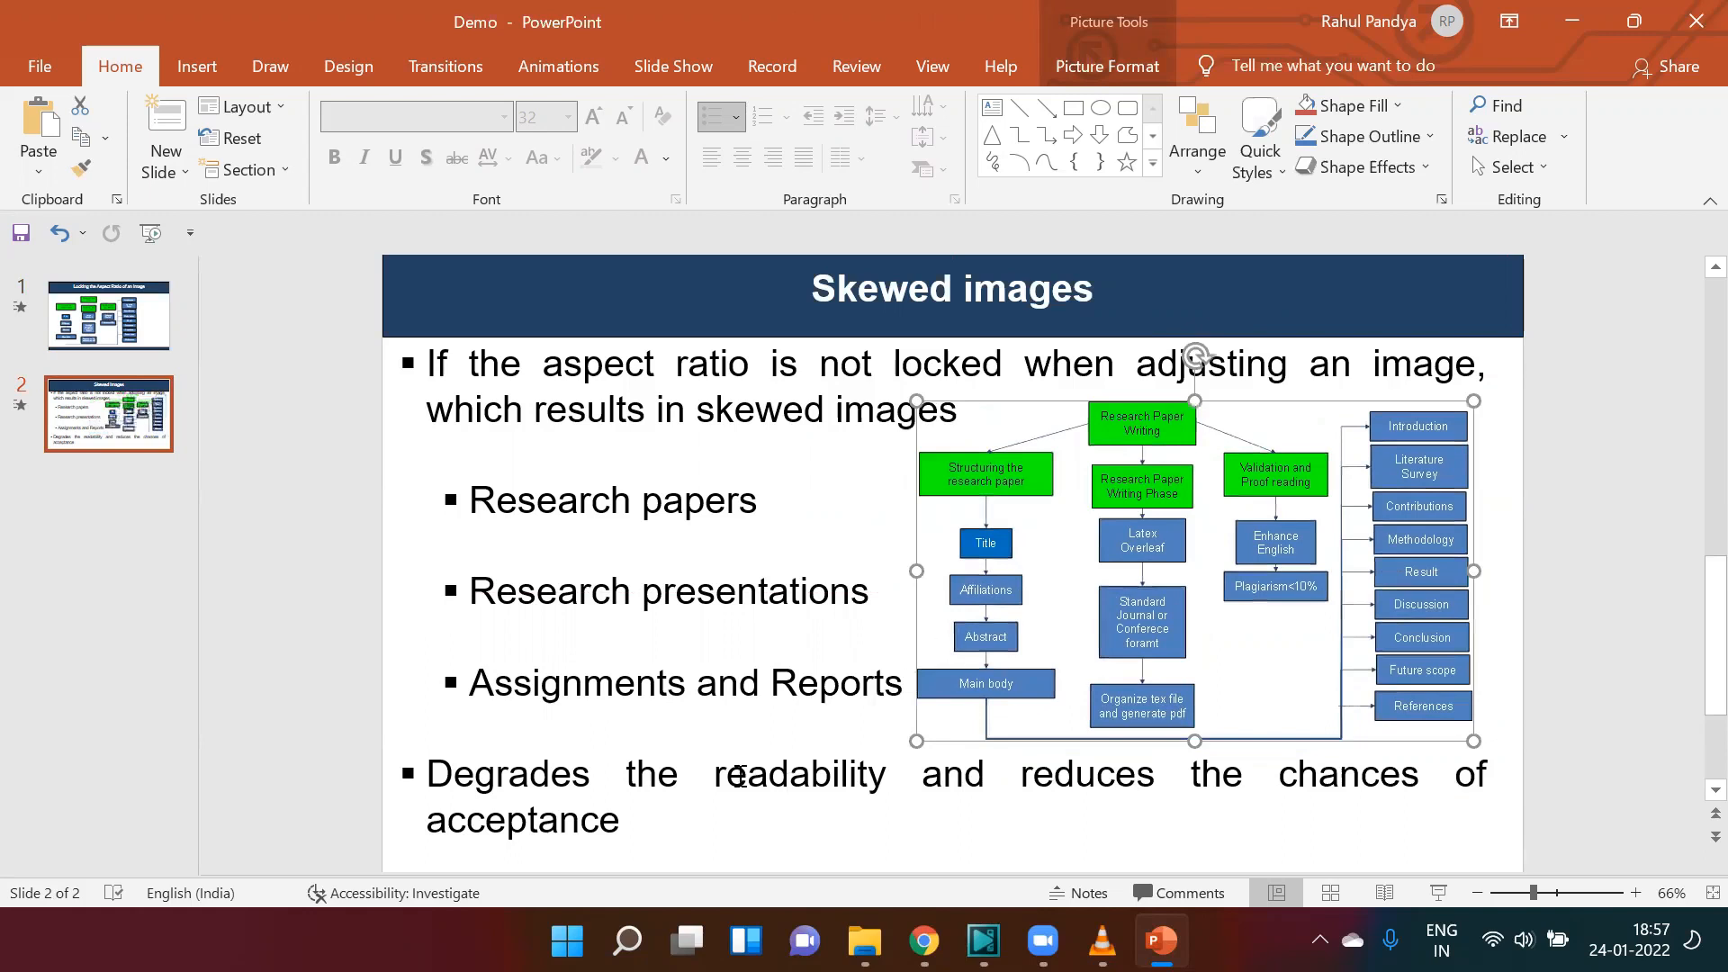
left_click(355, 774)
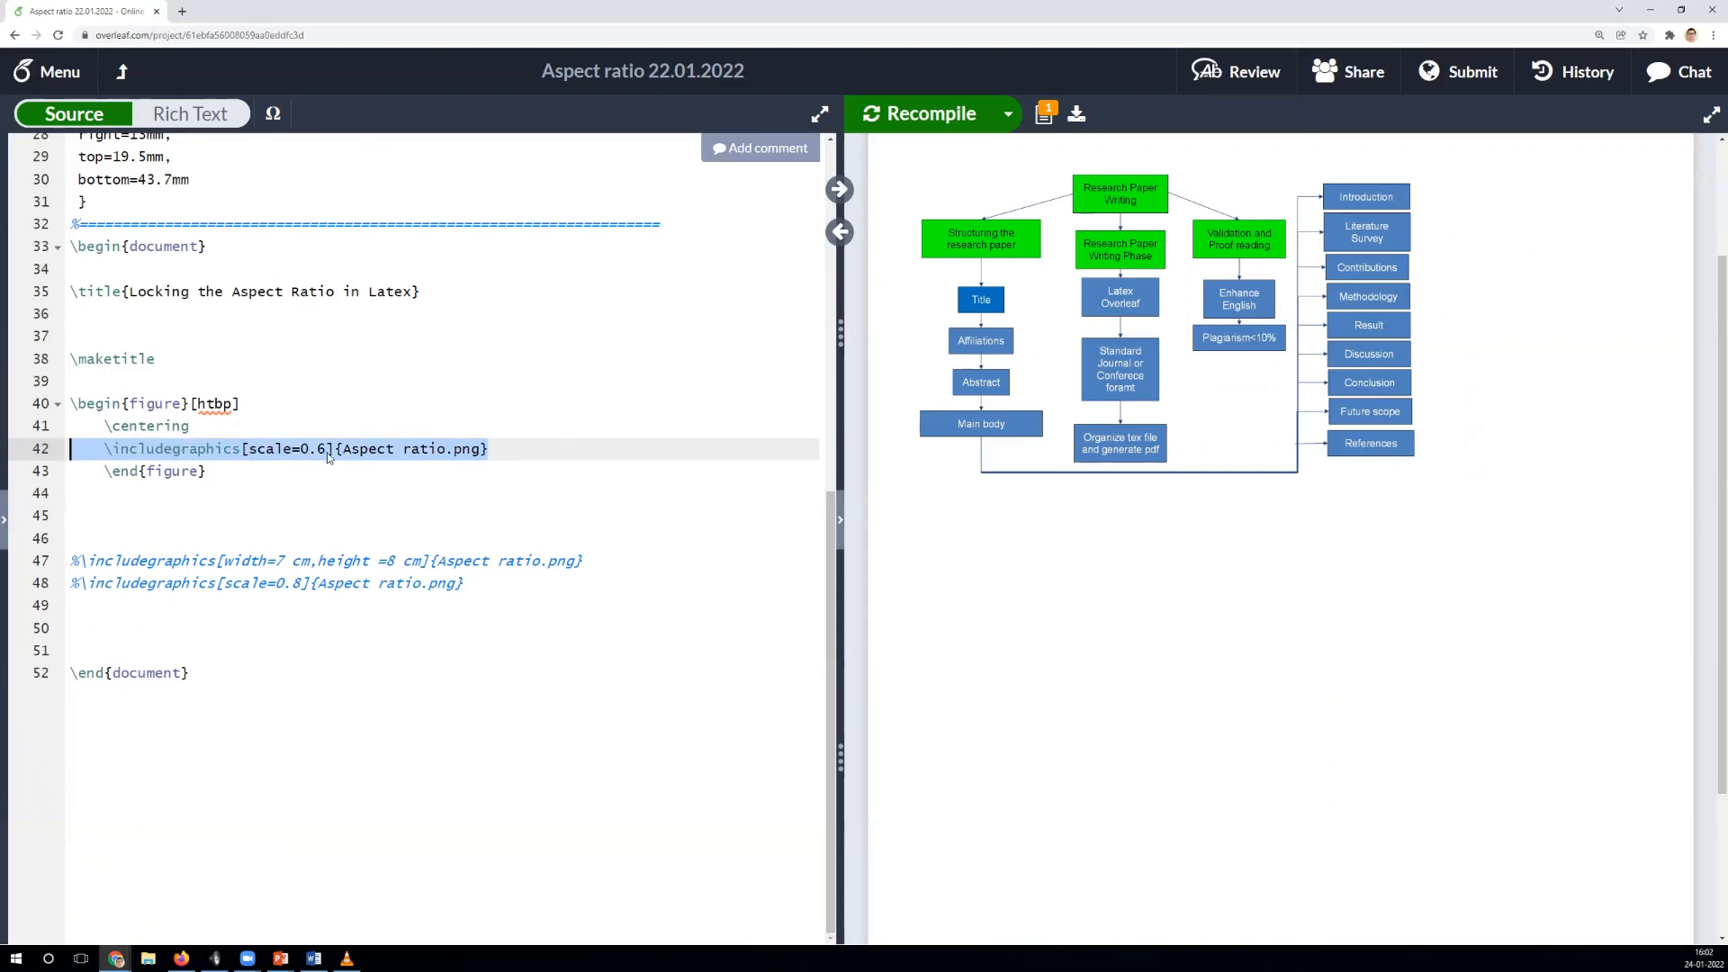
mouse_move(324, 457)
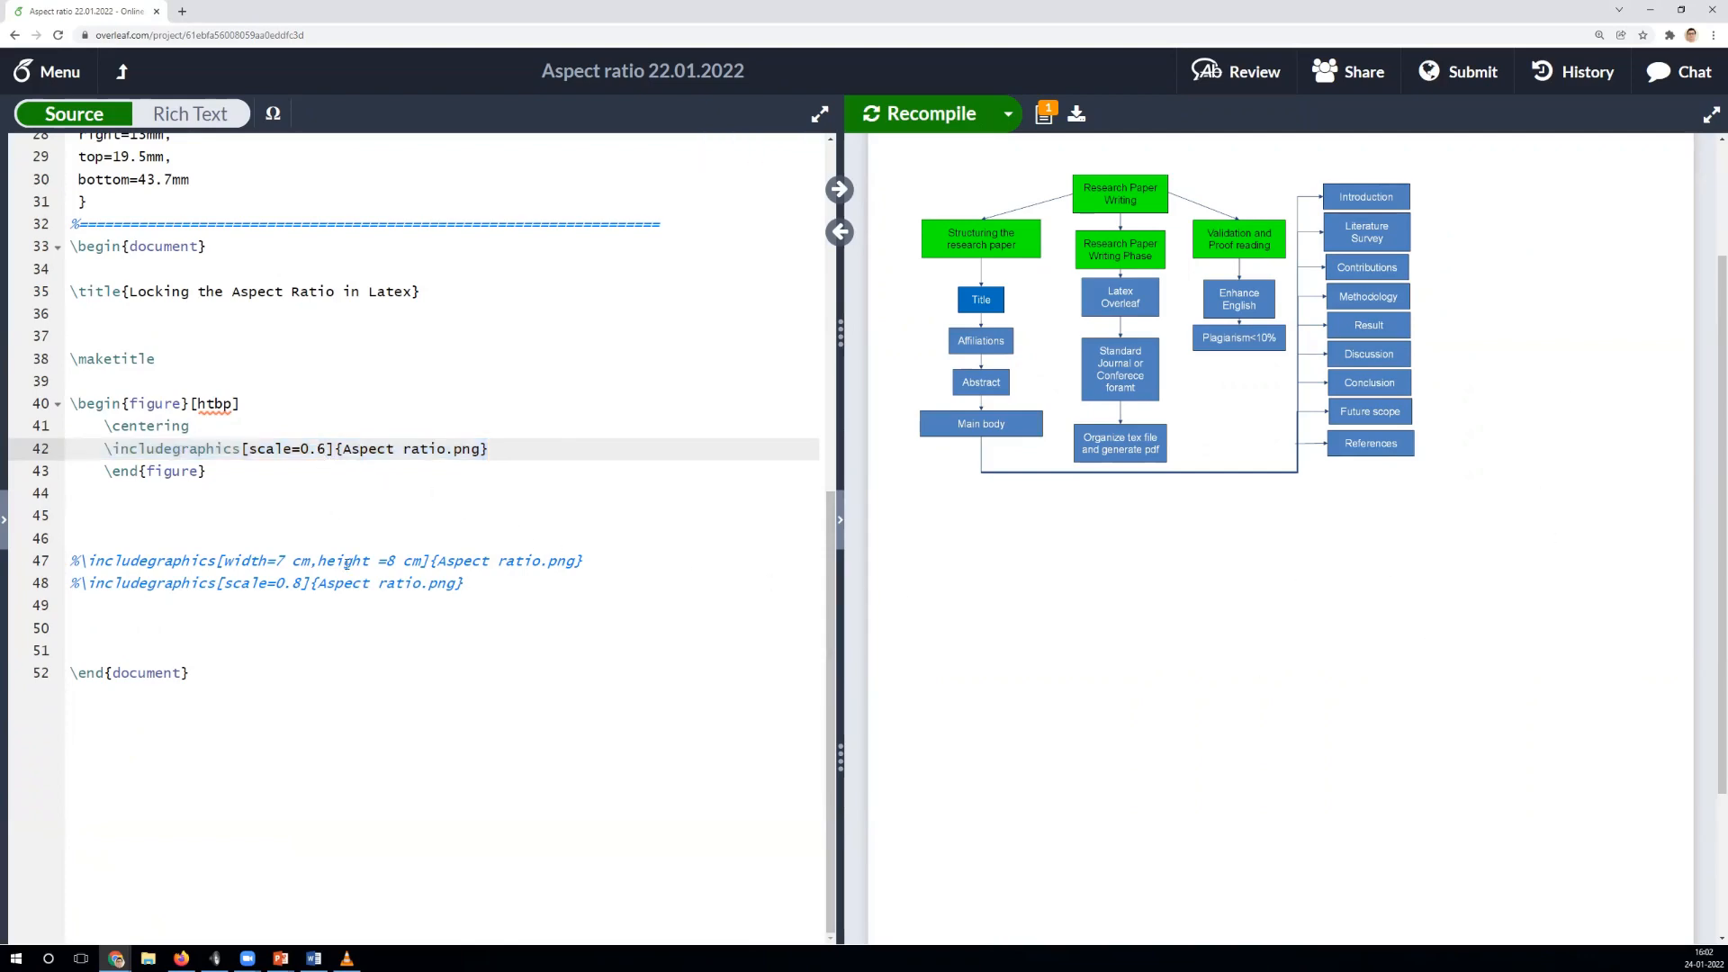
Change \includegraphics scale=0.6 to scale=0.8 on line 42 and recompile the PDF
type("0.8")
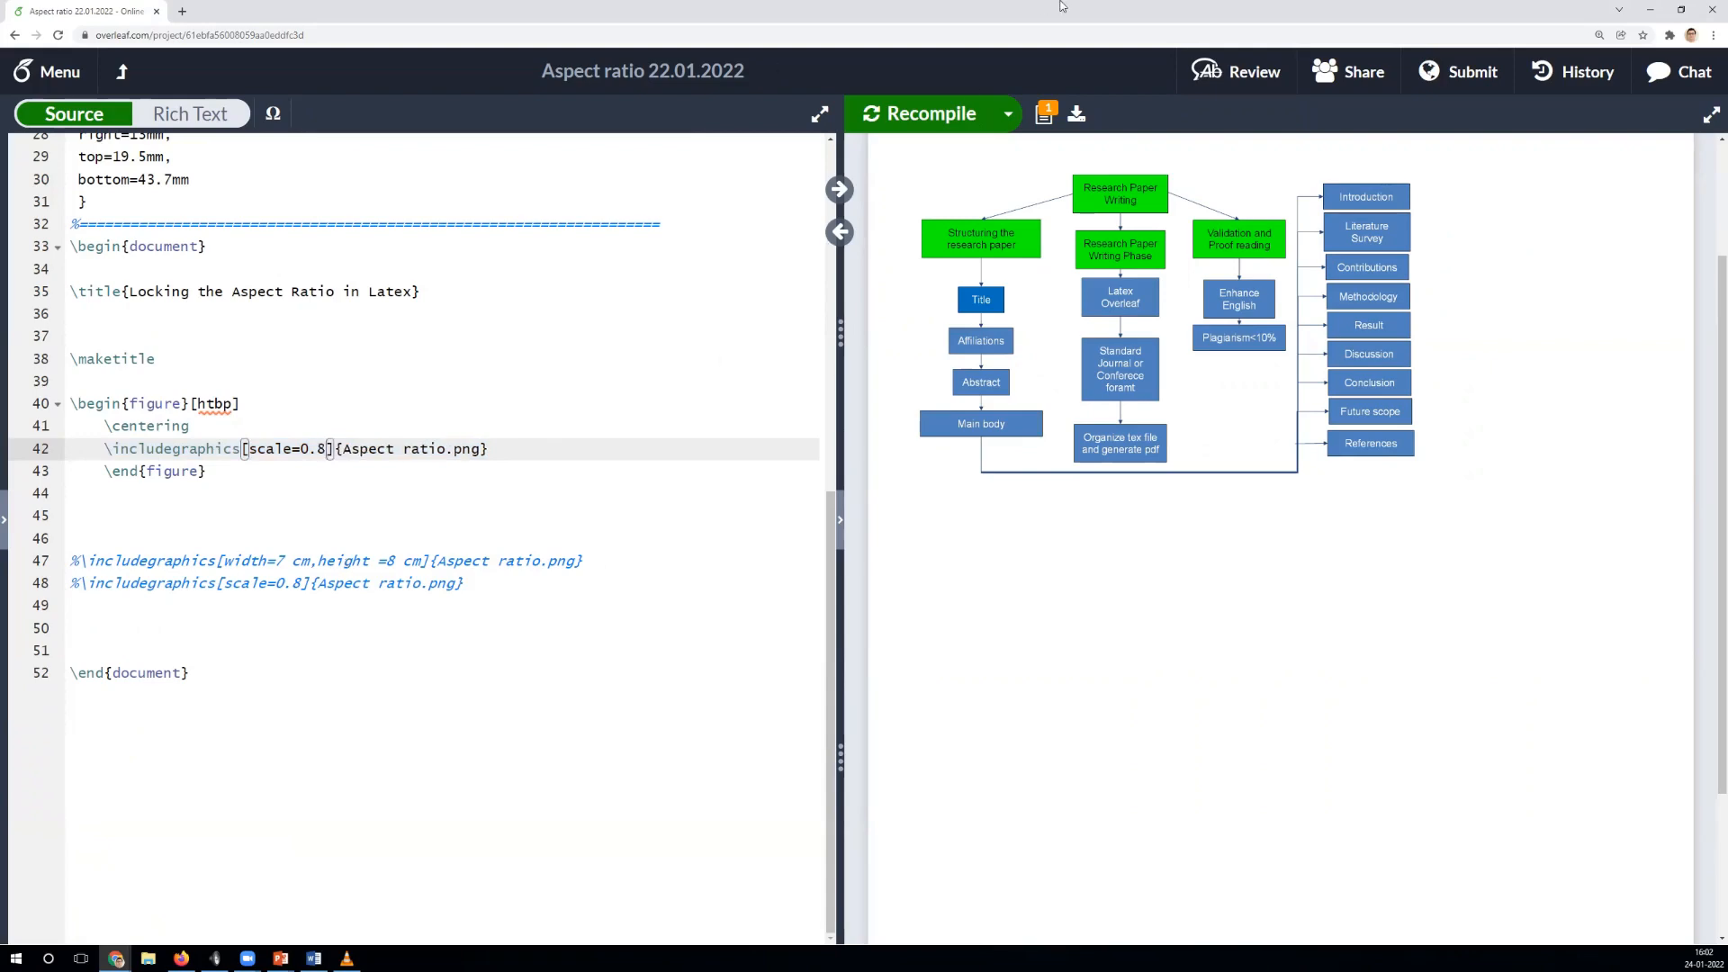
left_click(929, 114)
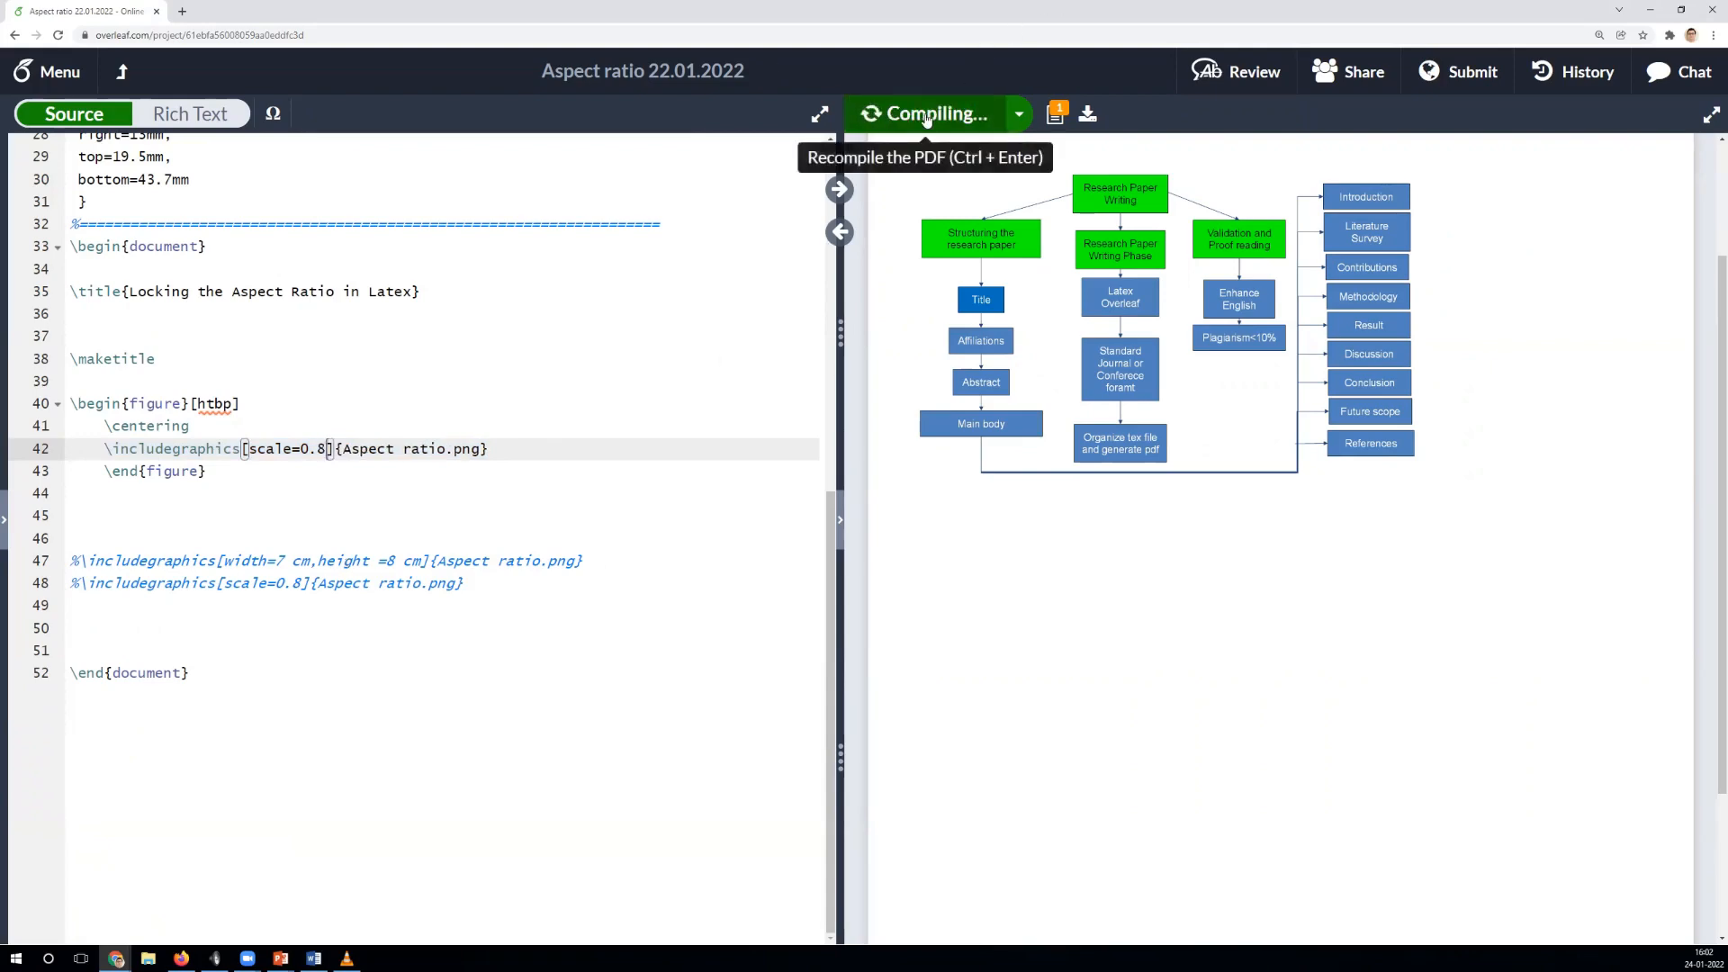
left_click(925, 114)
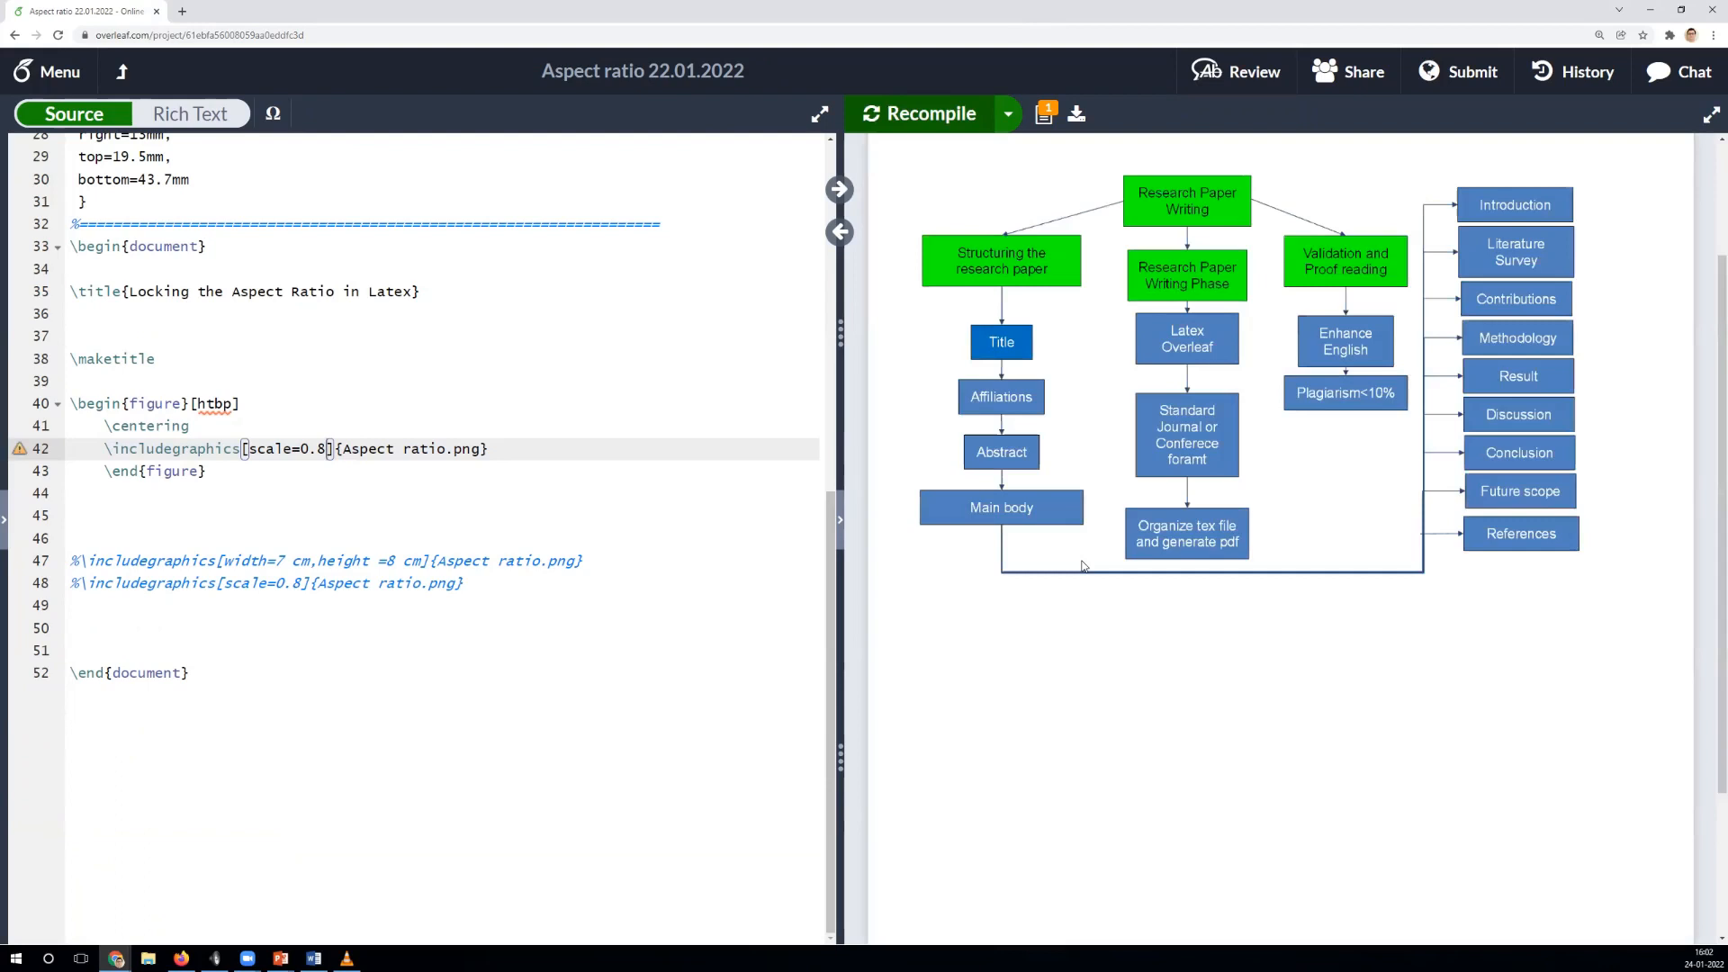
mouse_move(1275, 689)
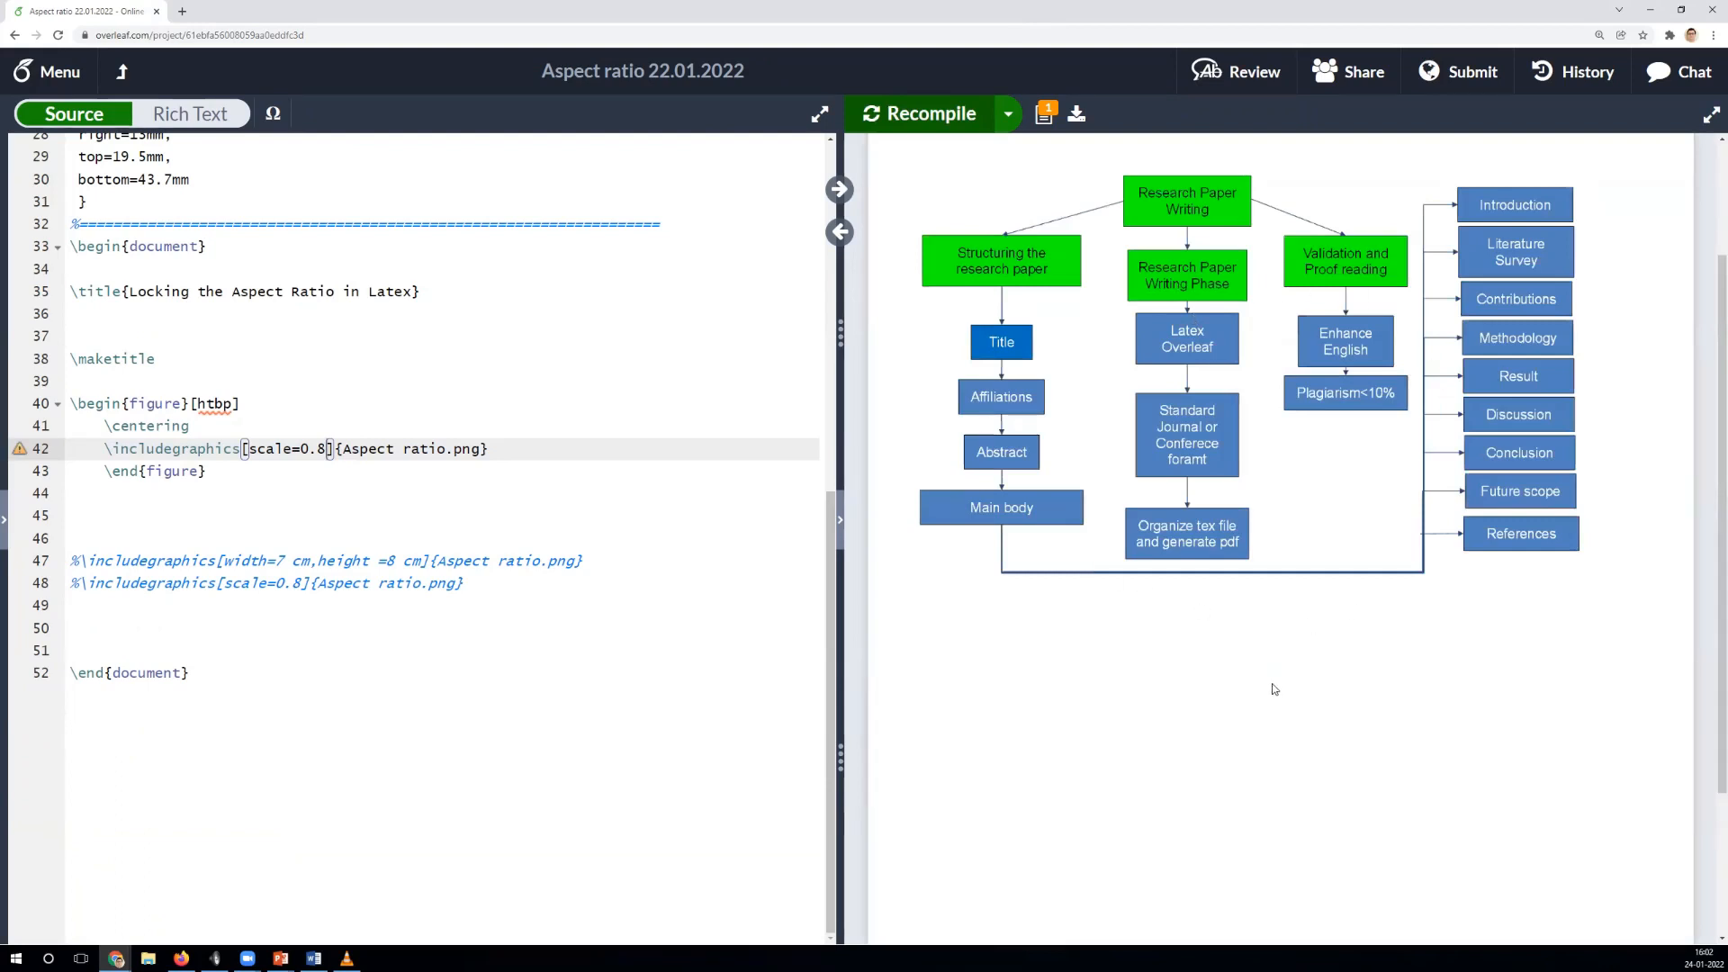
left_click(474, 614)
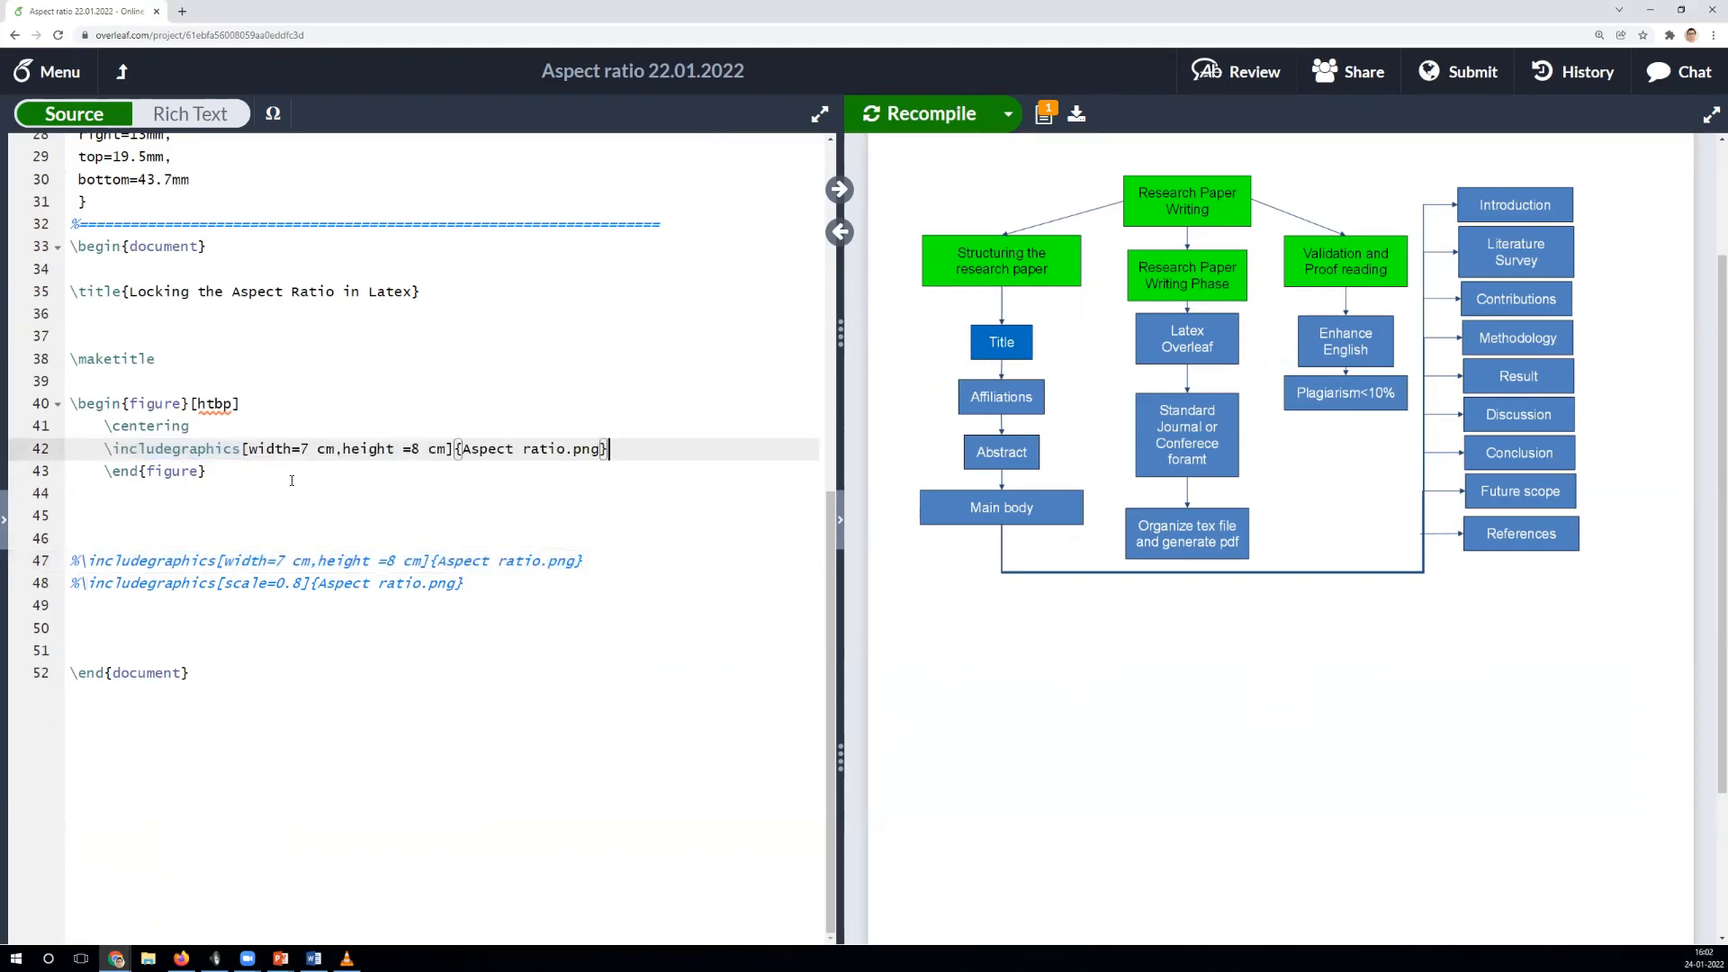
mouse_move(371, 506)
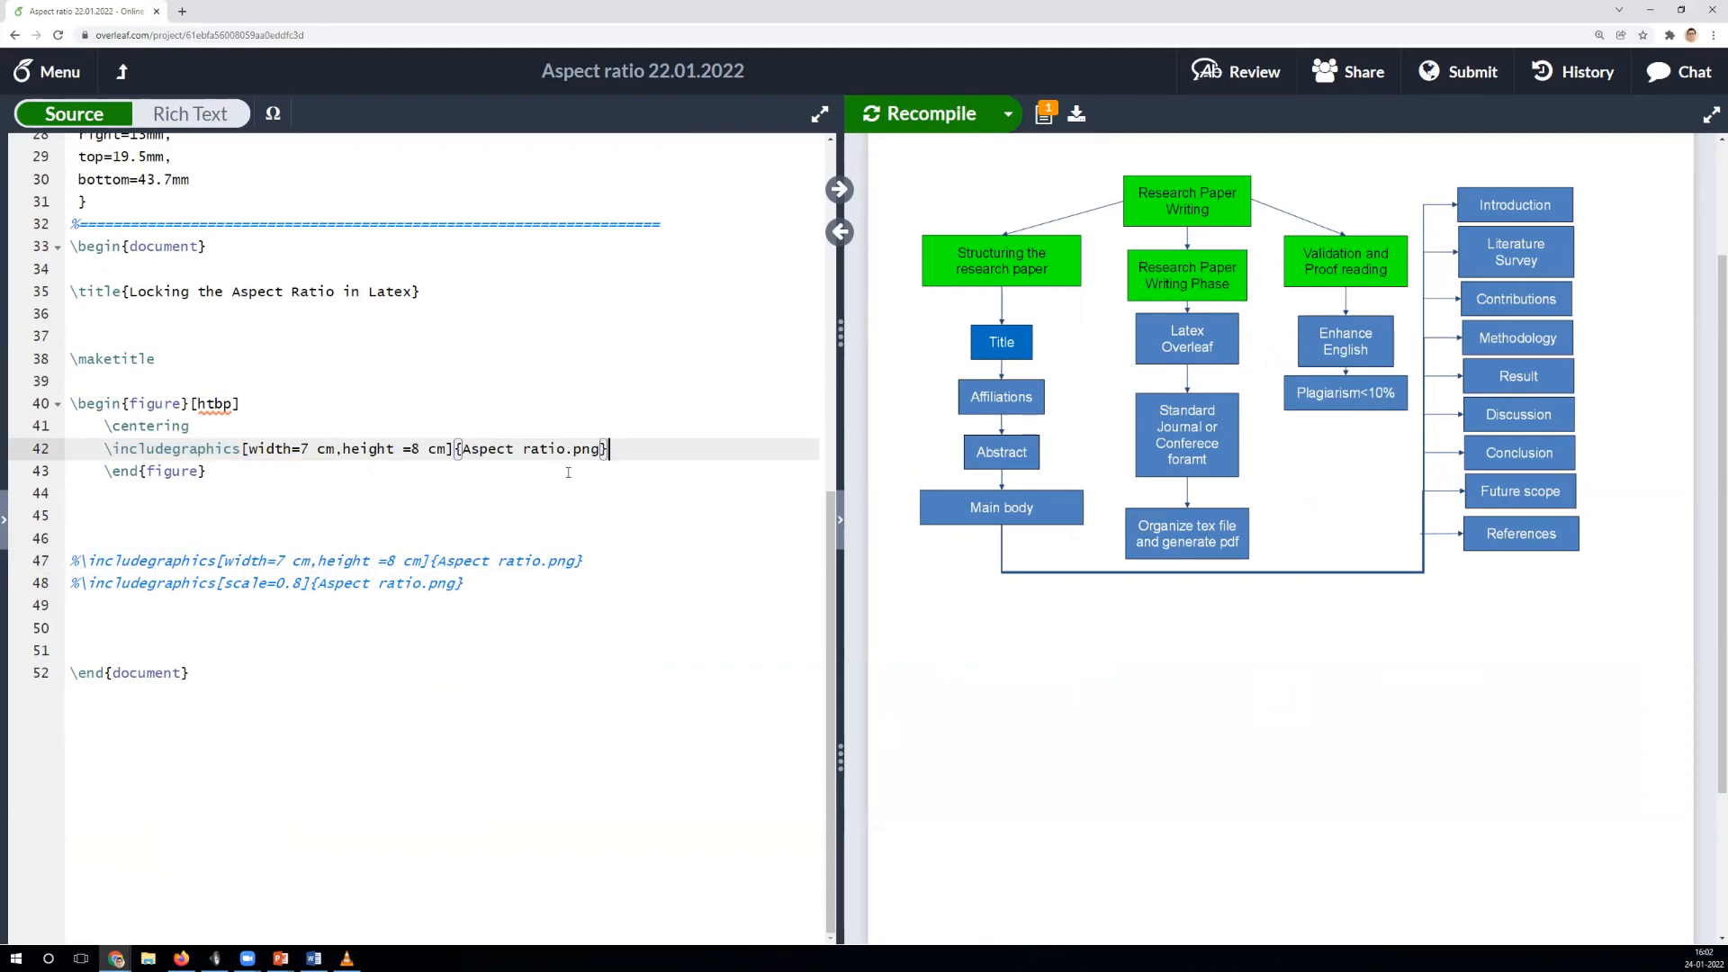
Replace the scale option with width=10cm,height=11cm and recompile to show the distorted figure
left_click_drag(239, 448, 606, 448)
type("10")
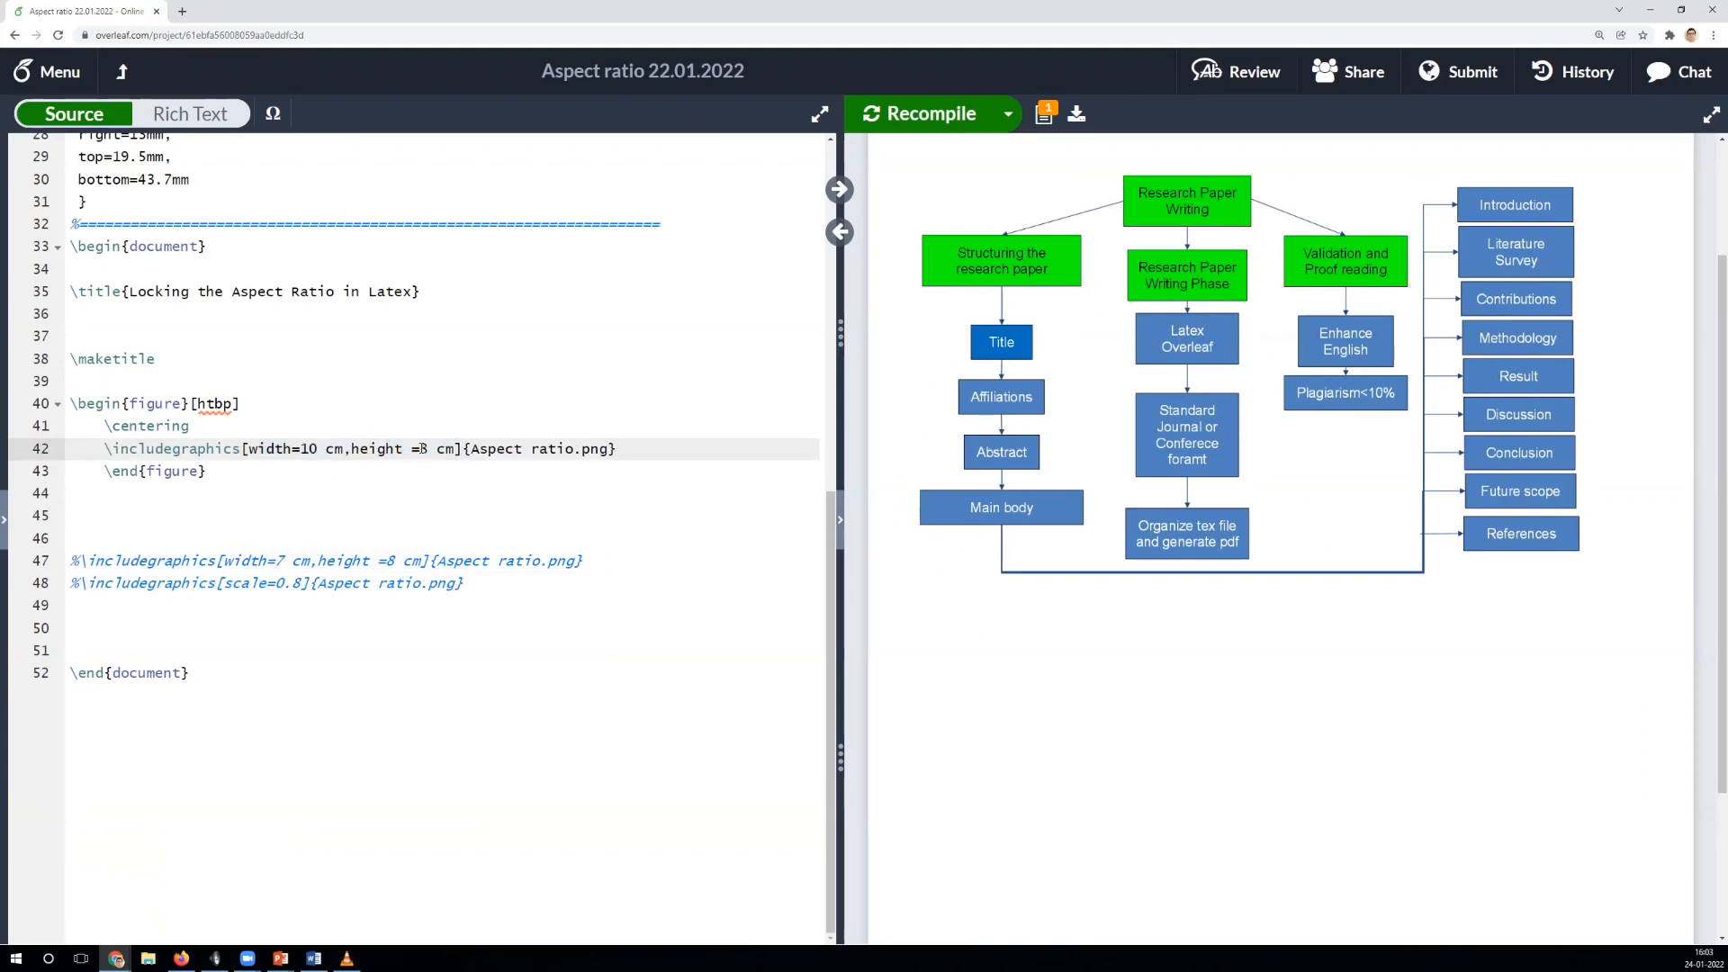
type("11")
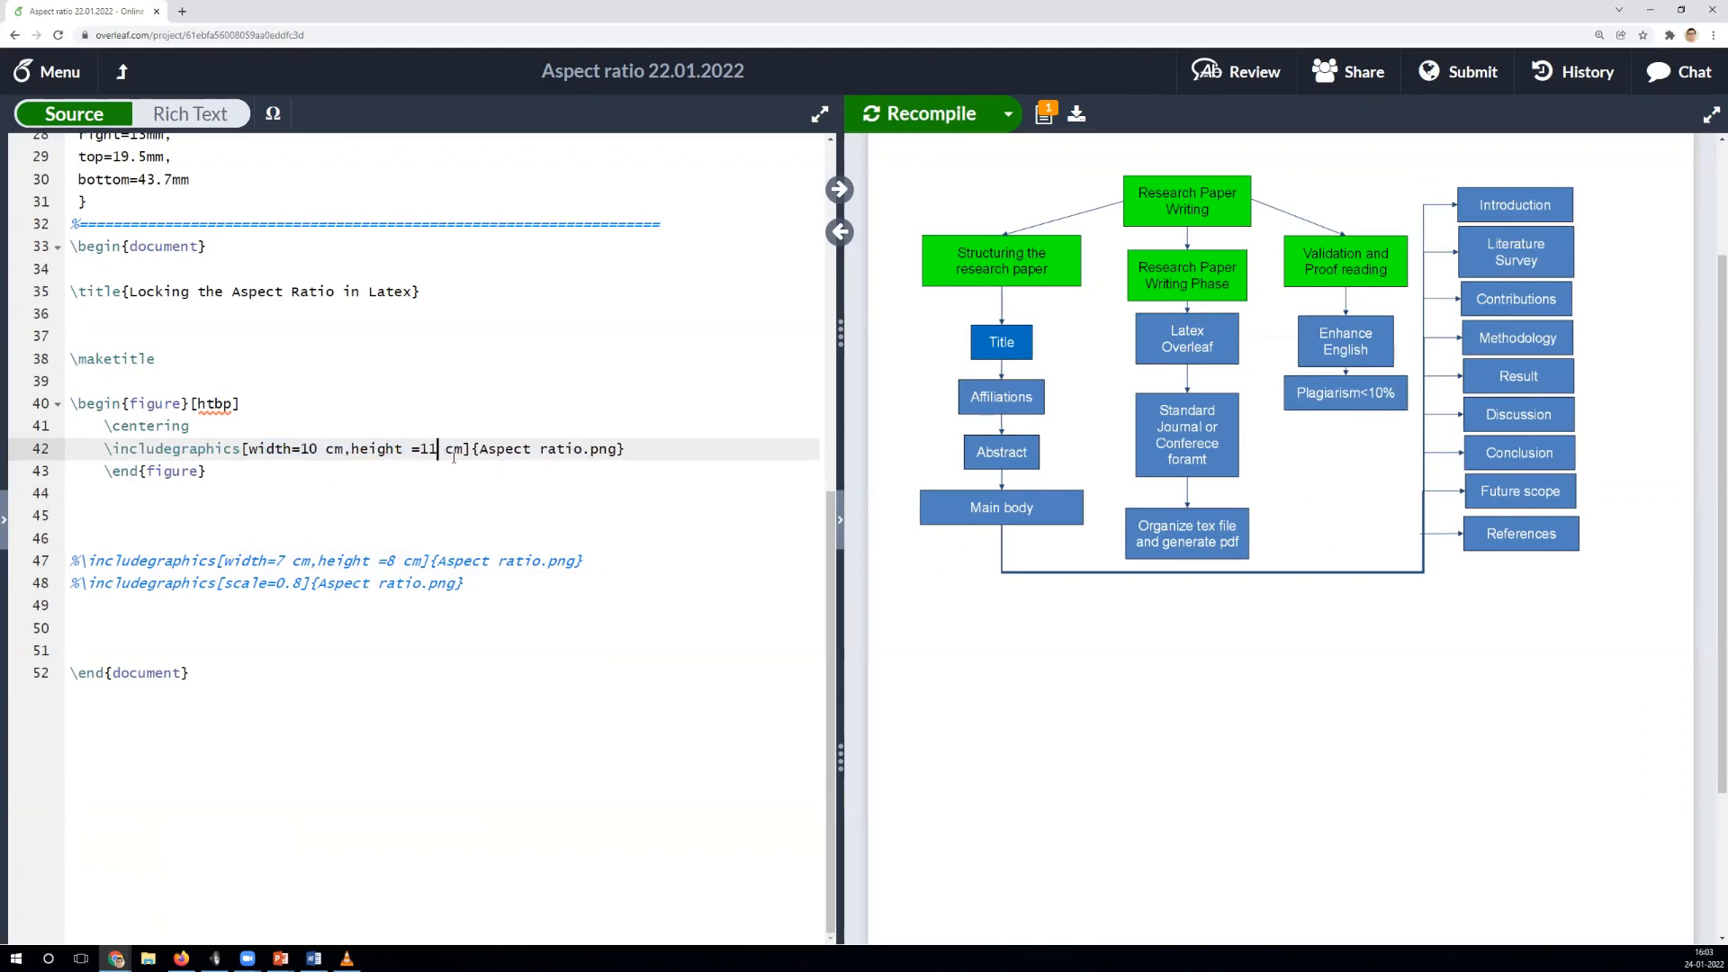
left_click(916, 114)
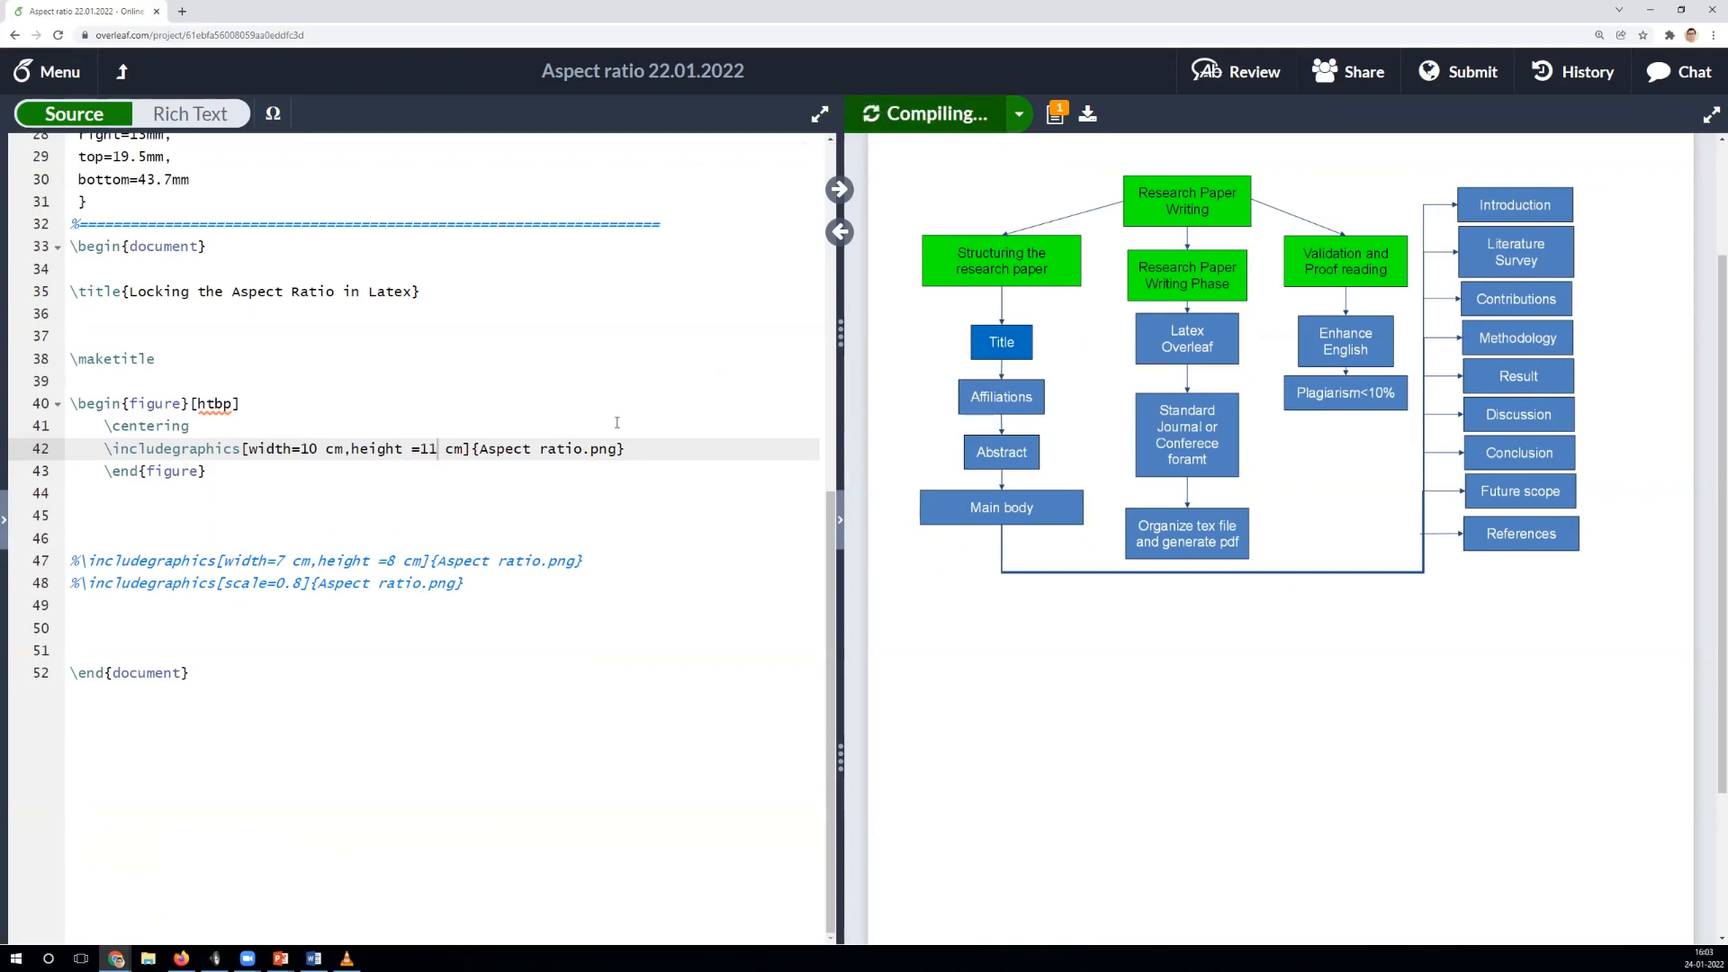
left_click(929, 113)
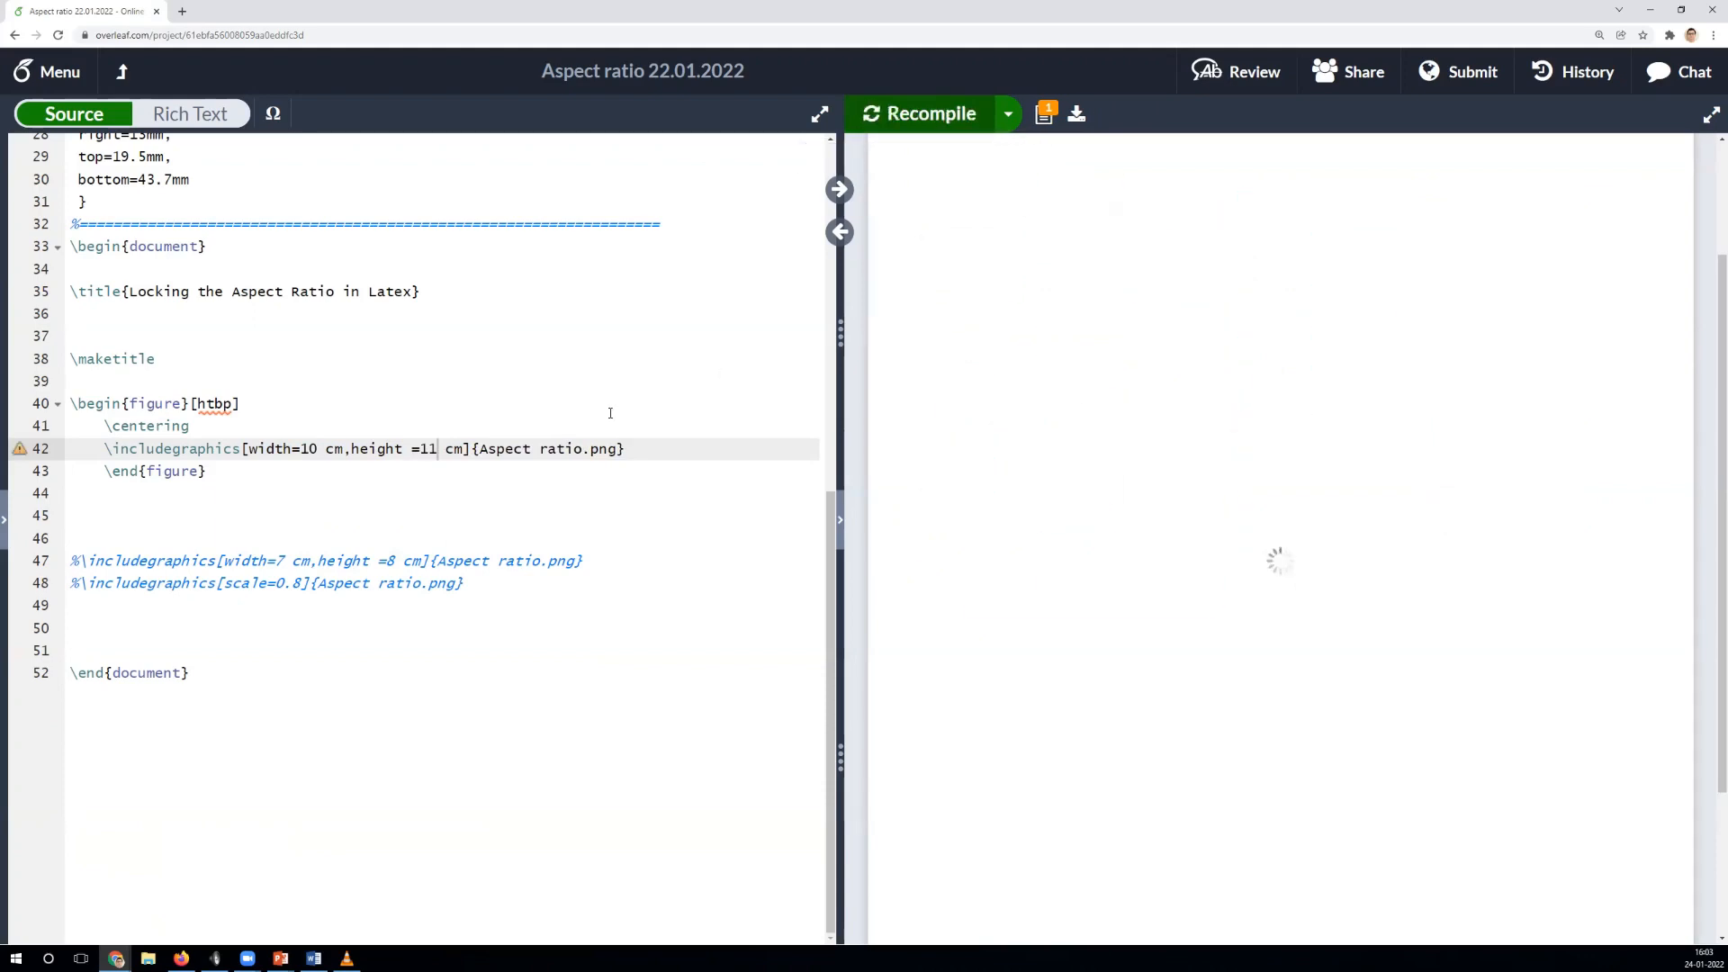
left_click(928, 113)
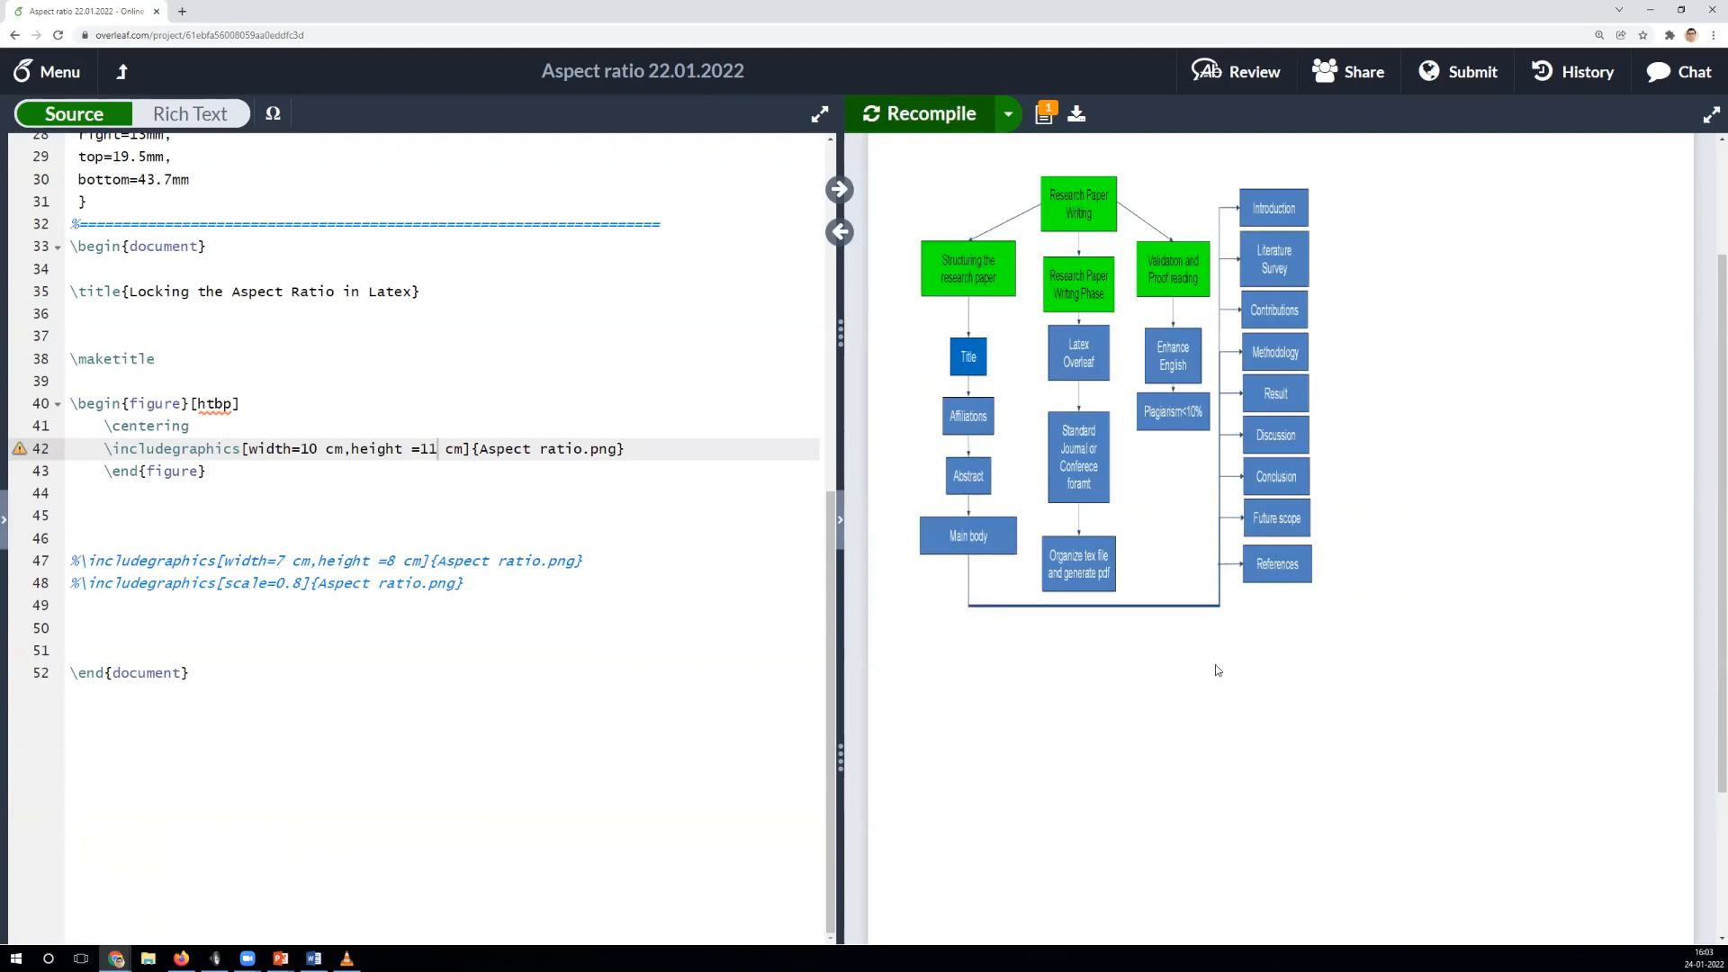
mouse_move(1024, 718)
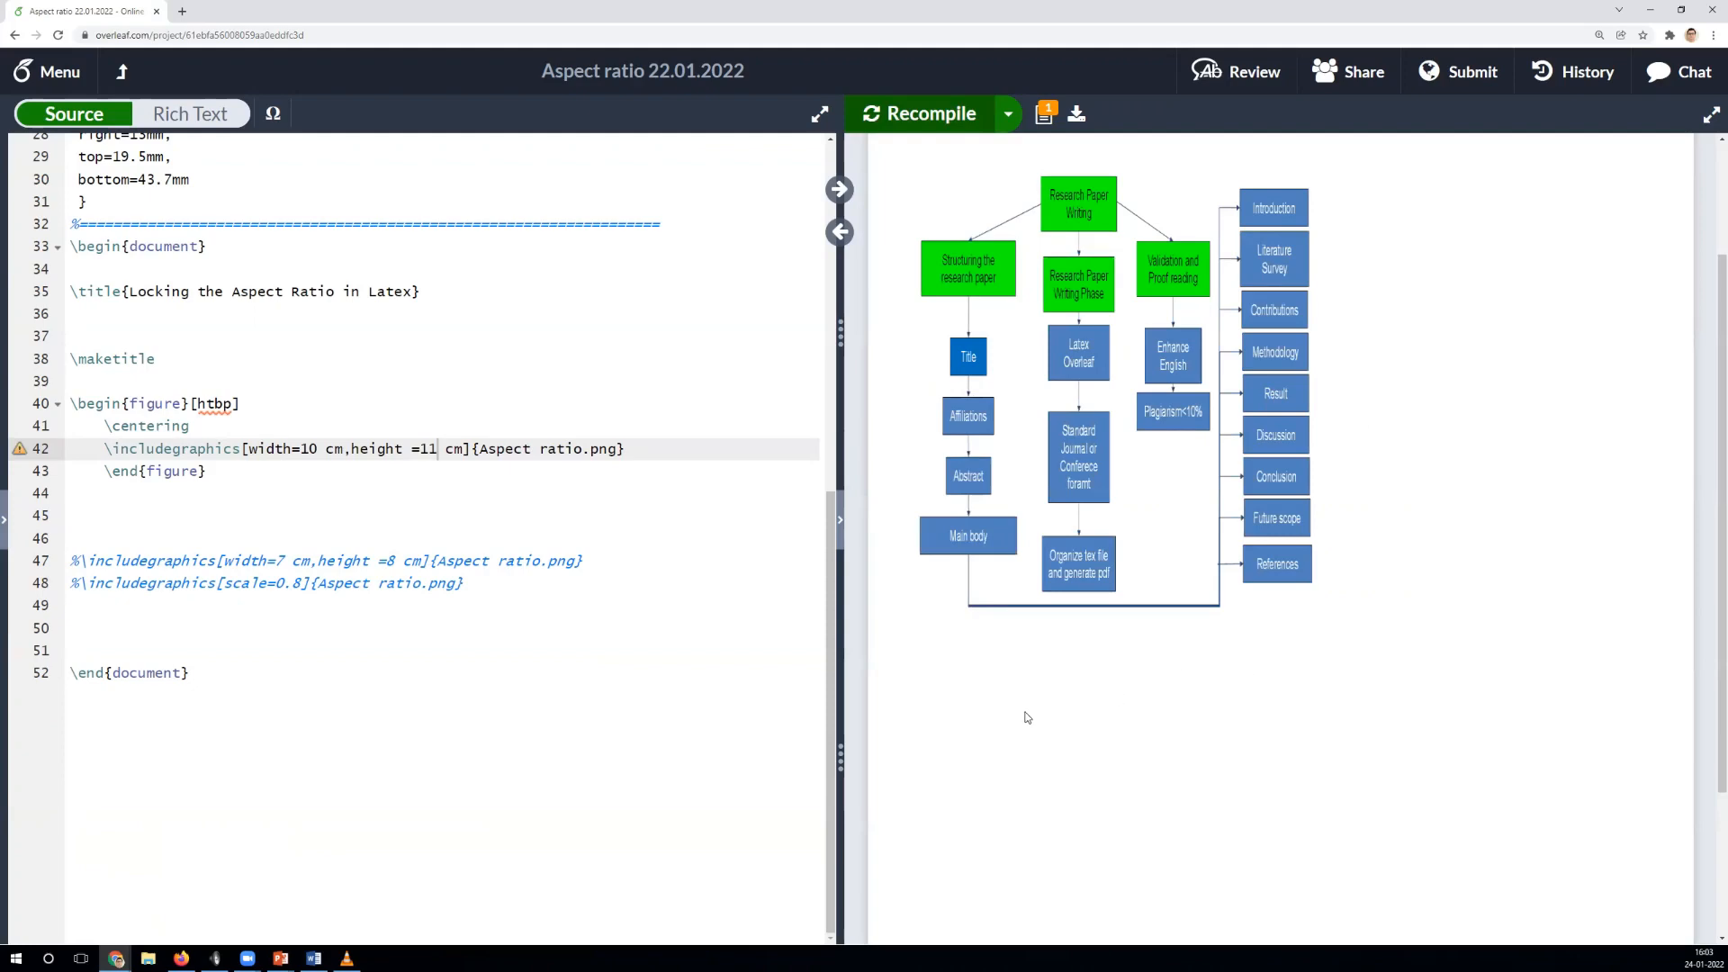